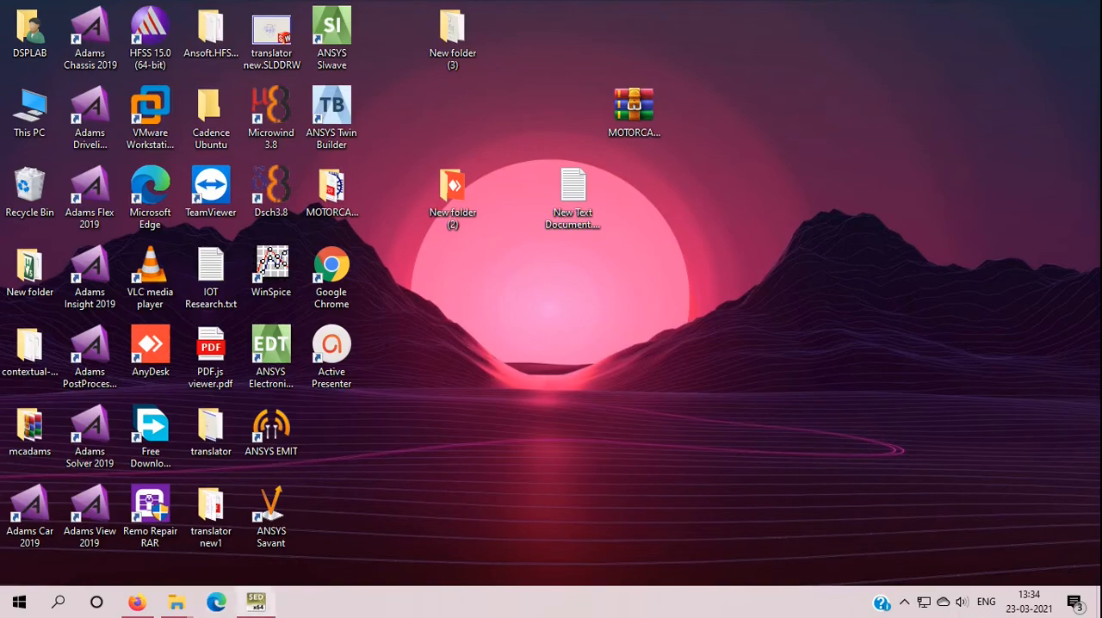
pyautogui.moveTo(255, 600)
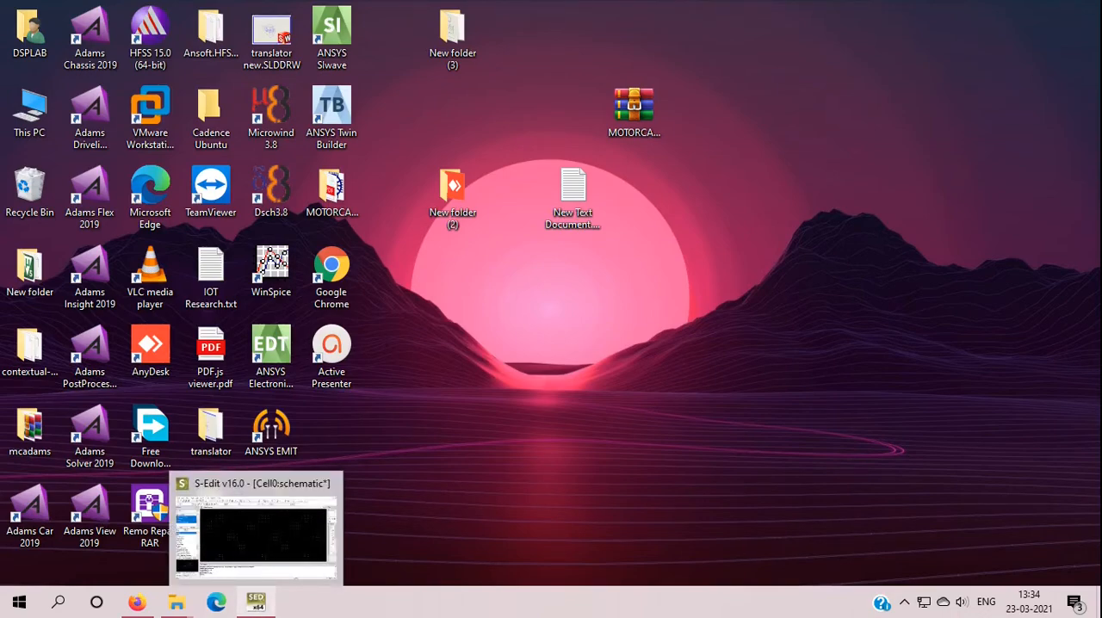
# - Restore the S-Edit window showing the empty Cell0 schematic of the Cs_Amp design
pyautogui.click(256, 534)
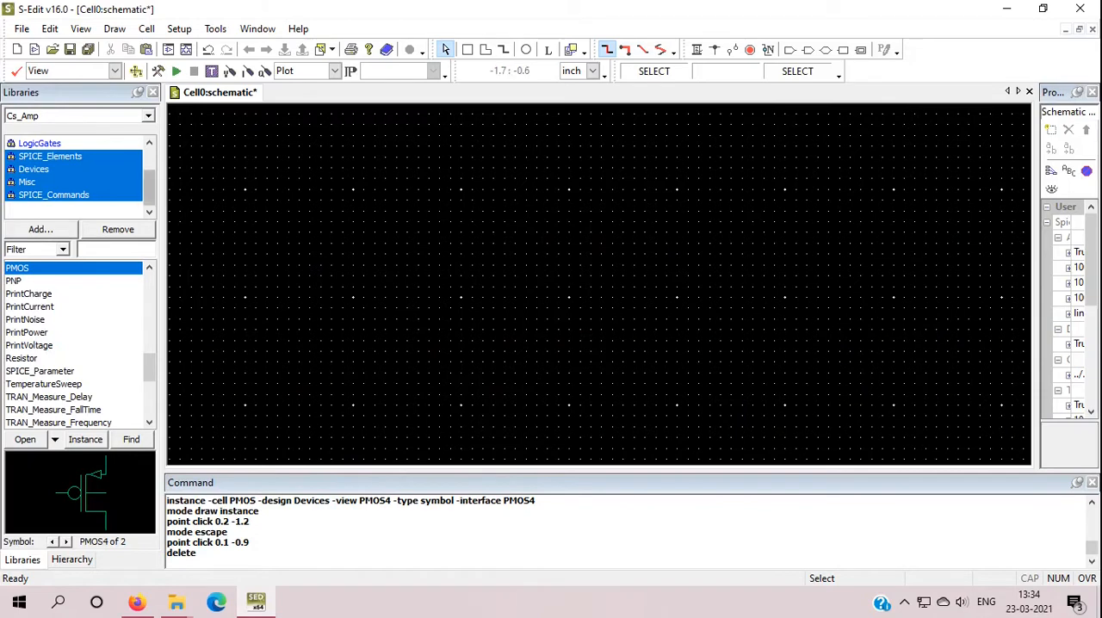
pyautogui.scroll(3)
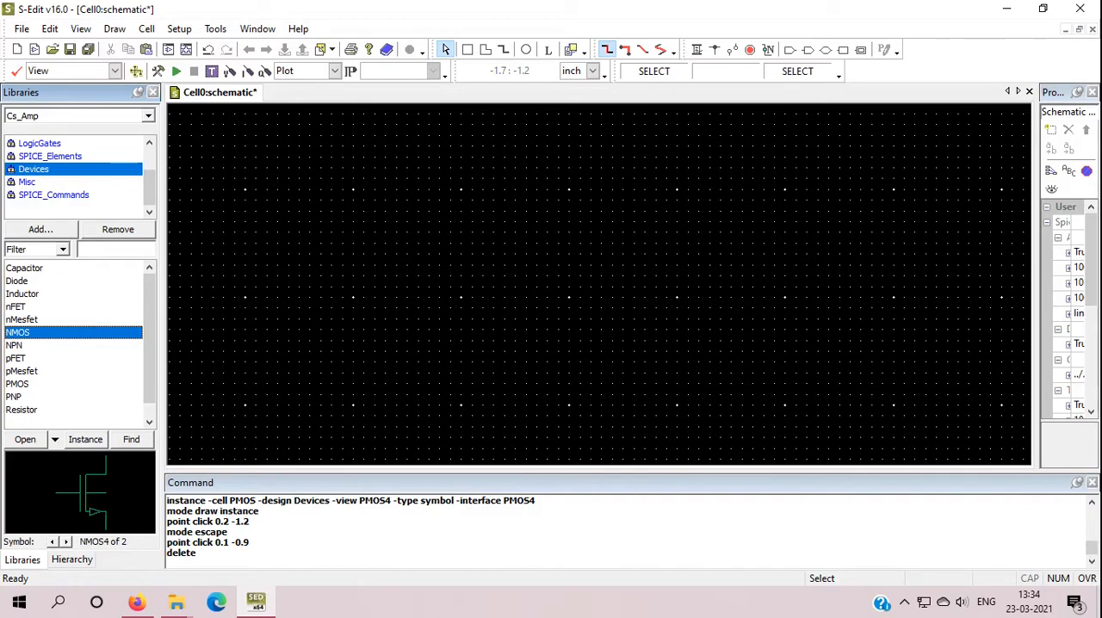
# - Place an NMOS transistor near the sheet centre and a PMOS transistor above it
pyautogui.click(85, 439)
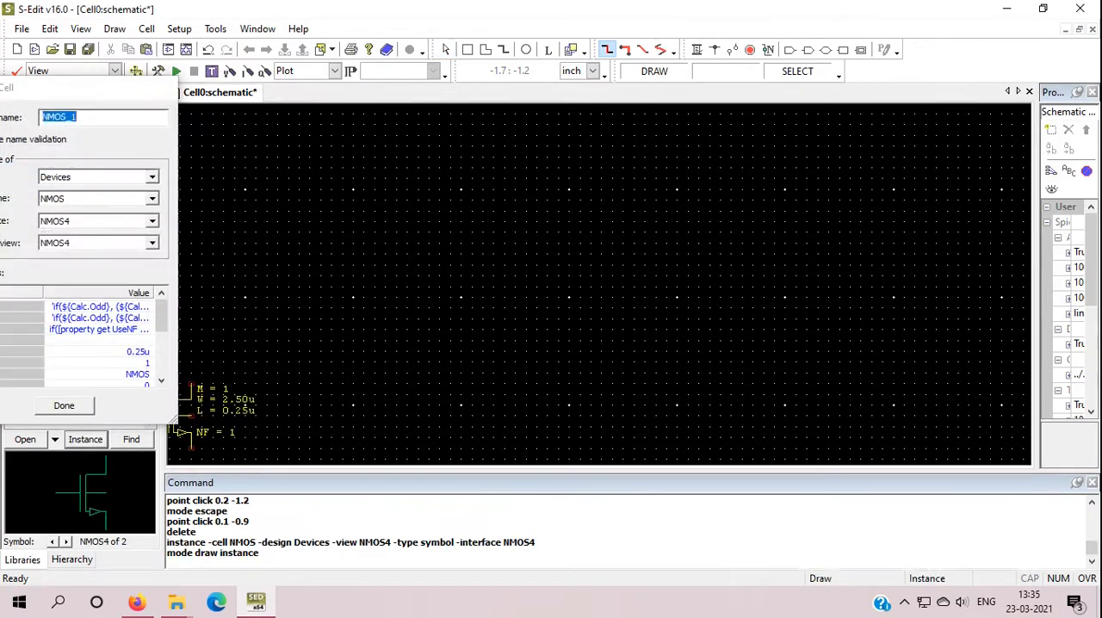
pyautogui.click(569, 276)
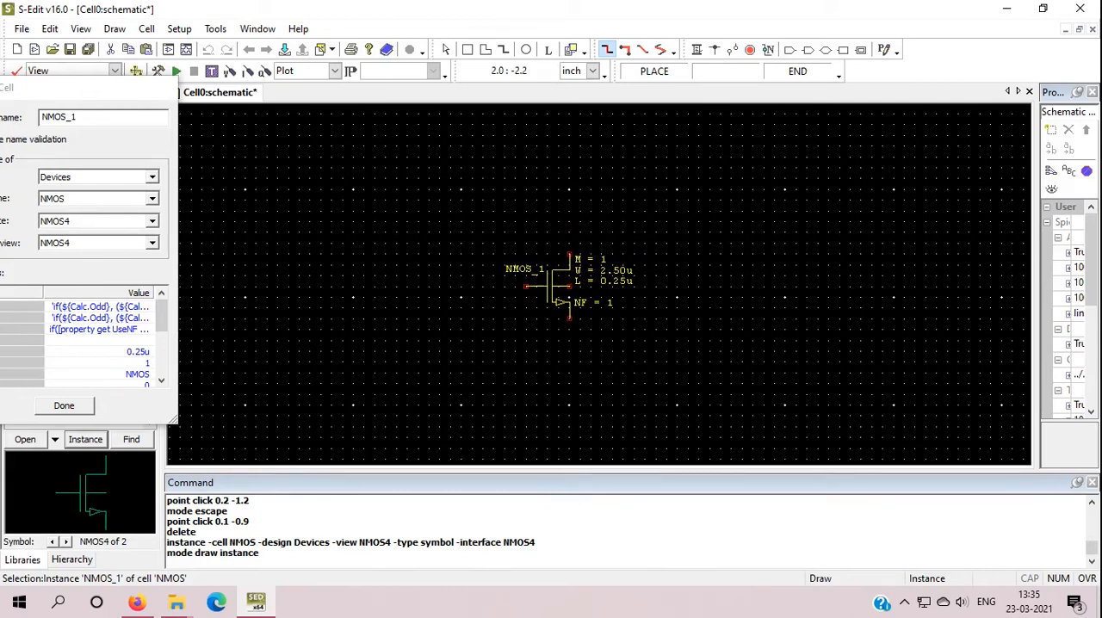
pyautogui.click(551, 297)
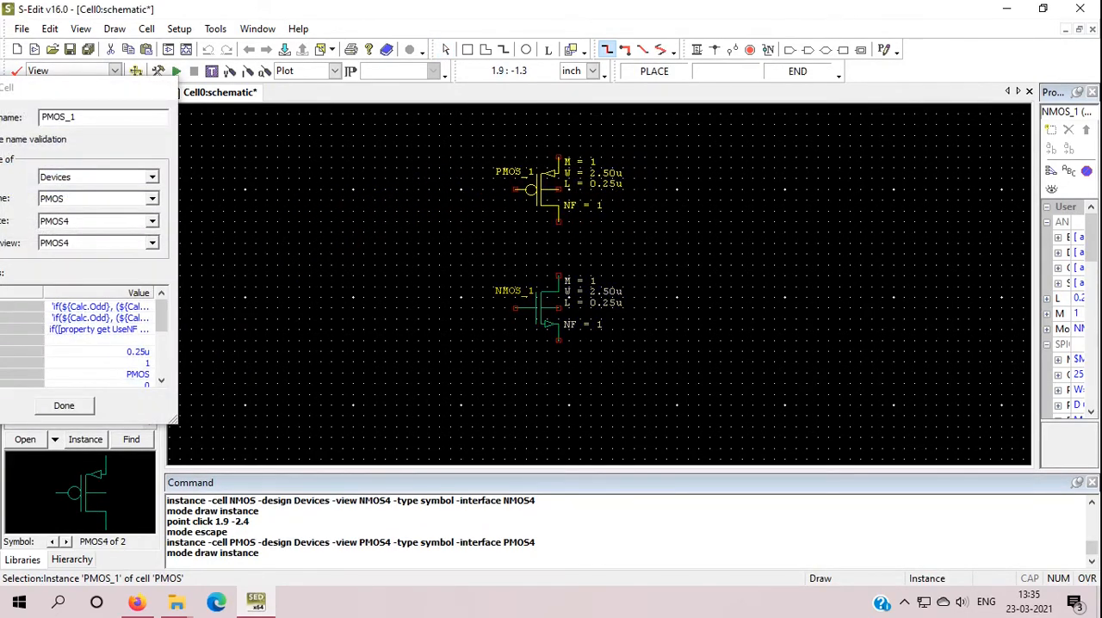
pyautogui.click(207, 345)
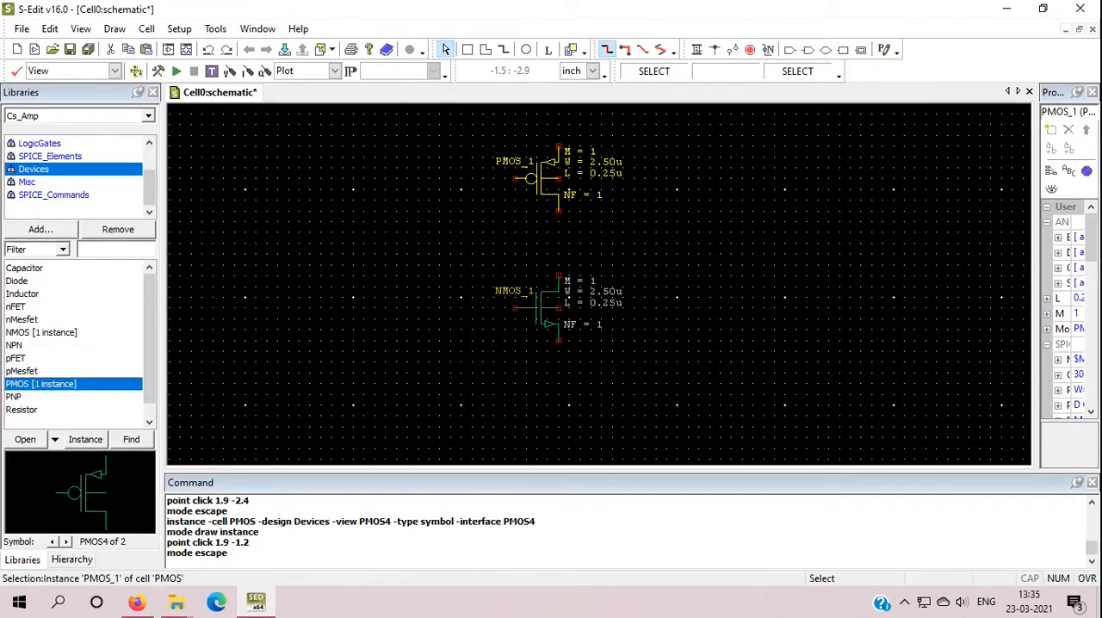
# - Add a Misc ground symbol and a 5.0v SPICE_Elements voltage source
pyautogui.click(53, 194)
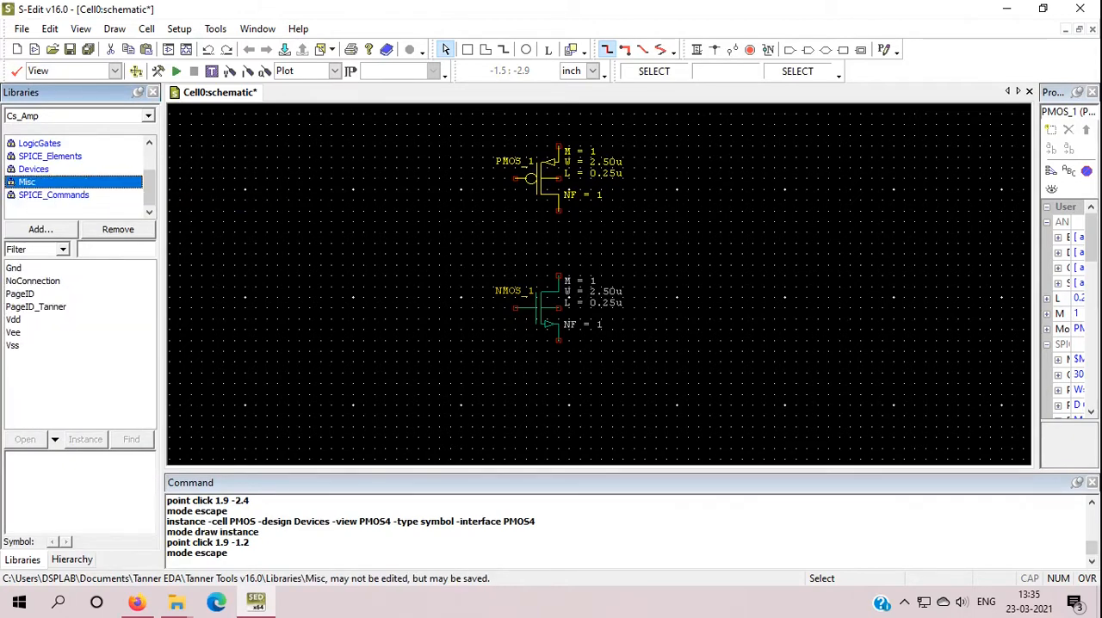
pyautogui.click(14, 268)
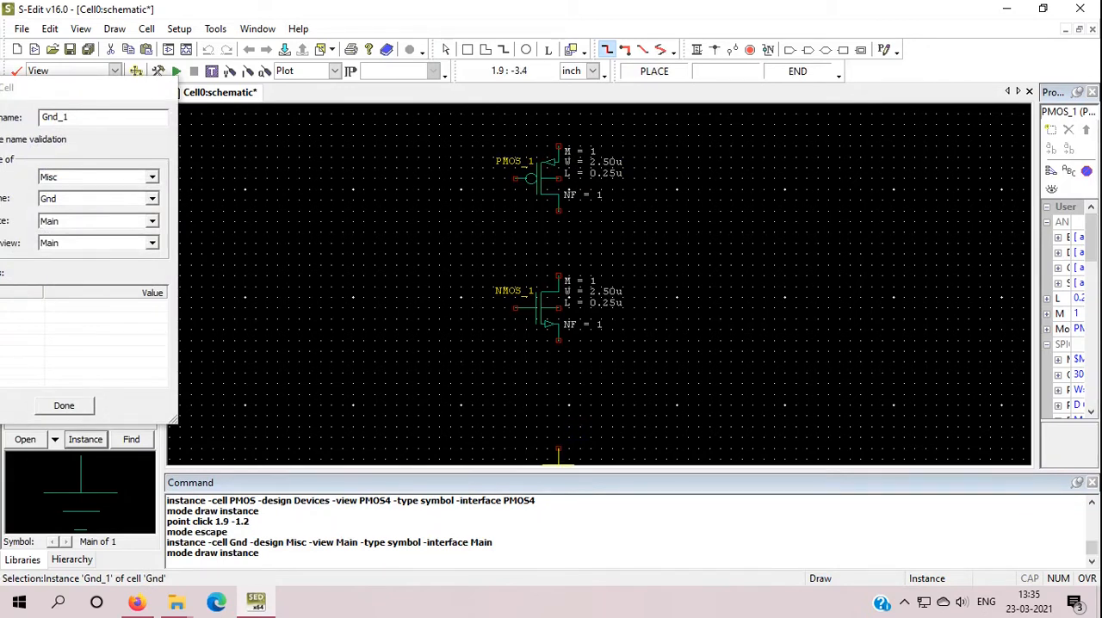
pyautogui.click(396, 193)
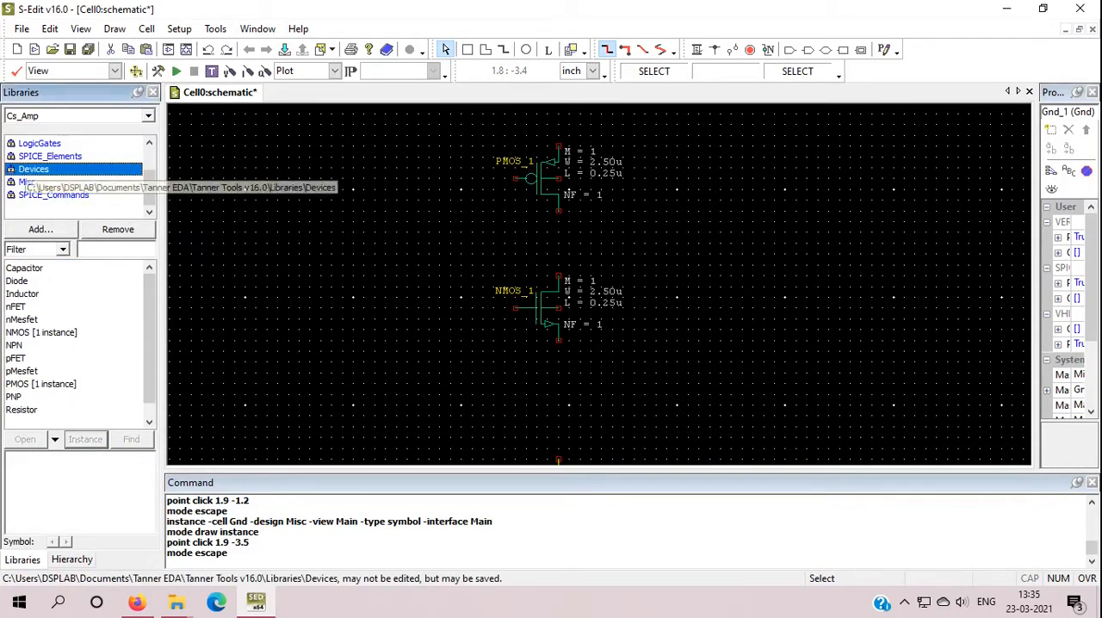
pyautogui.click(50, 155)
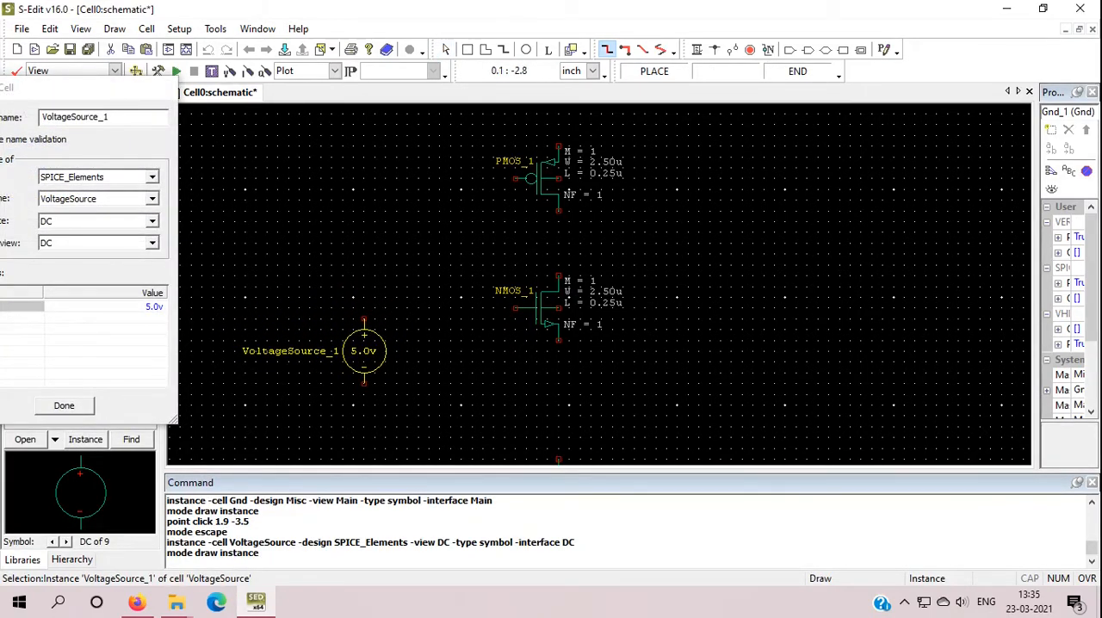
pyautogui.click(817, 178)
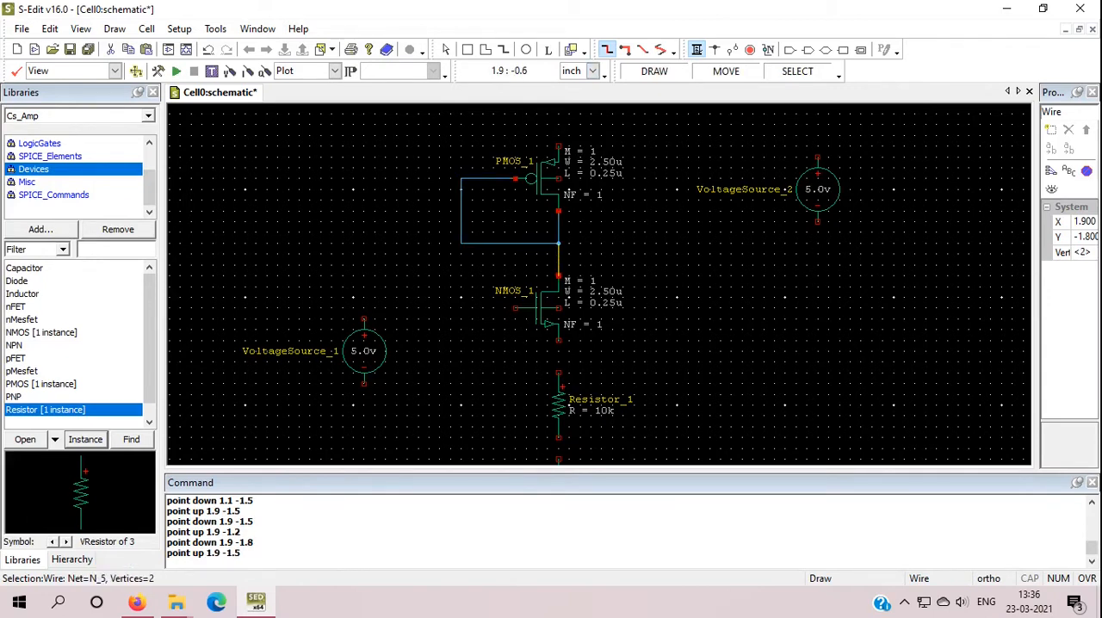
# - Wire the second source to the PMOS, the resistor to ground, and the input source to the NMOS gate
pyautogui.click(850, 114)
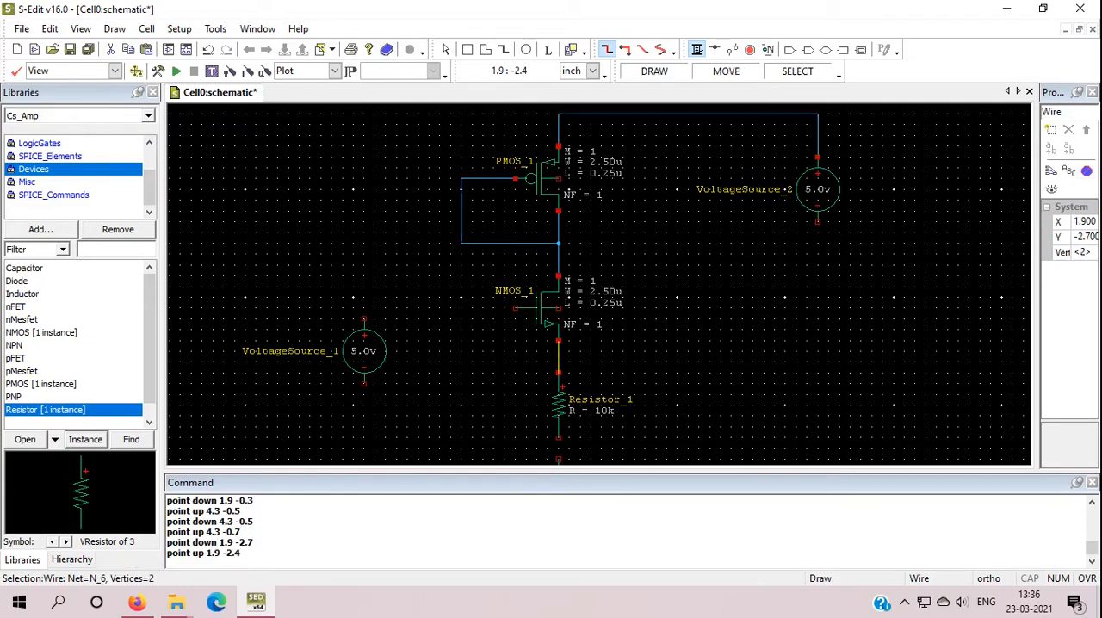
pyautogui.click(558, 460)
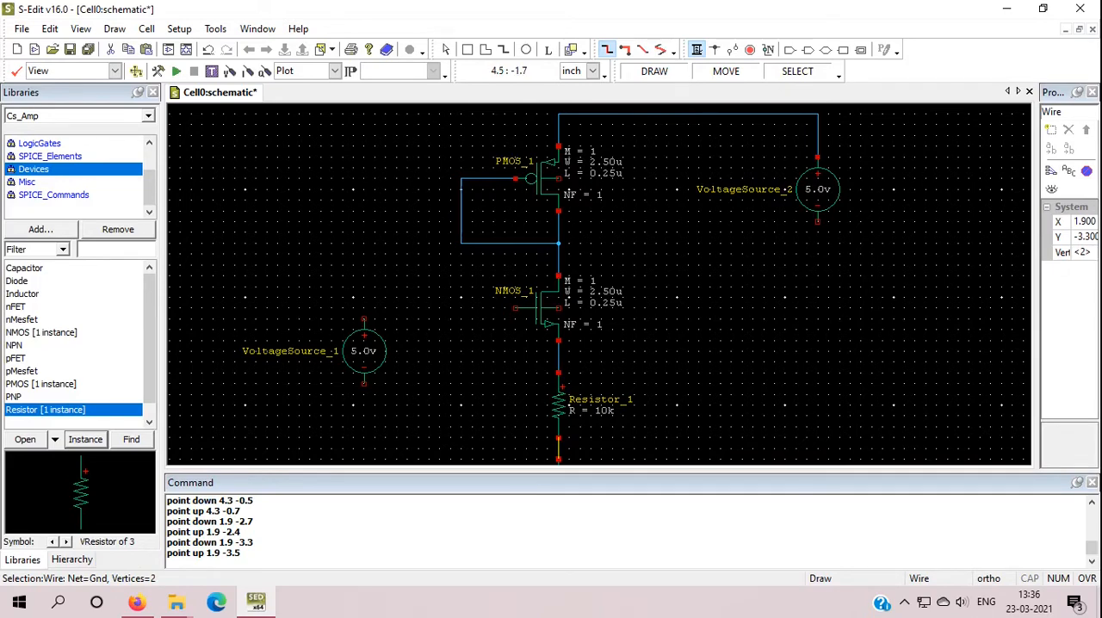
pyautogui.scroll(-3)
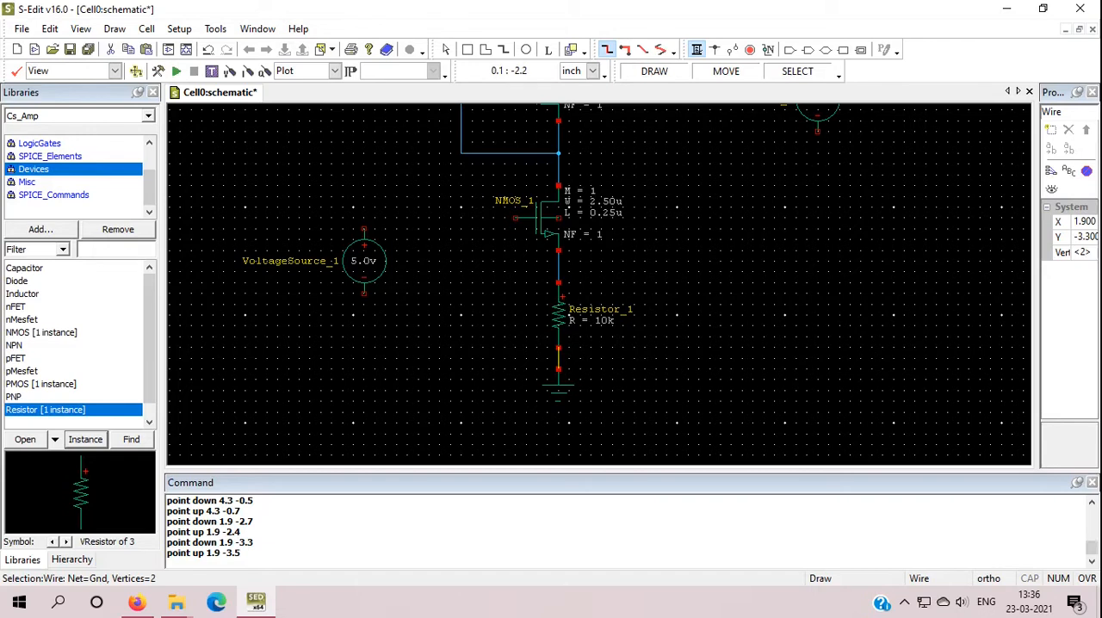
pyautogui.click(507, 218)
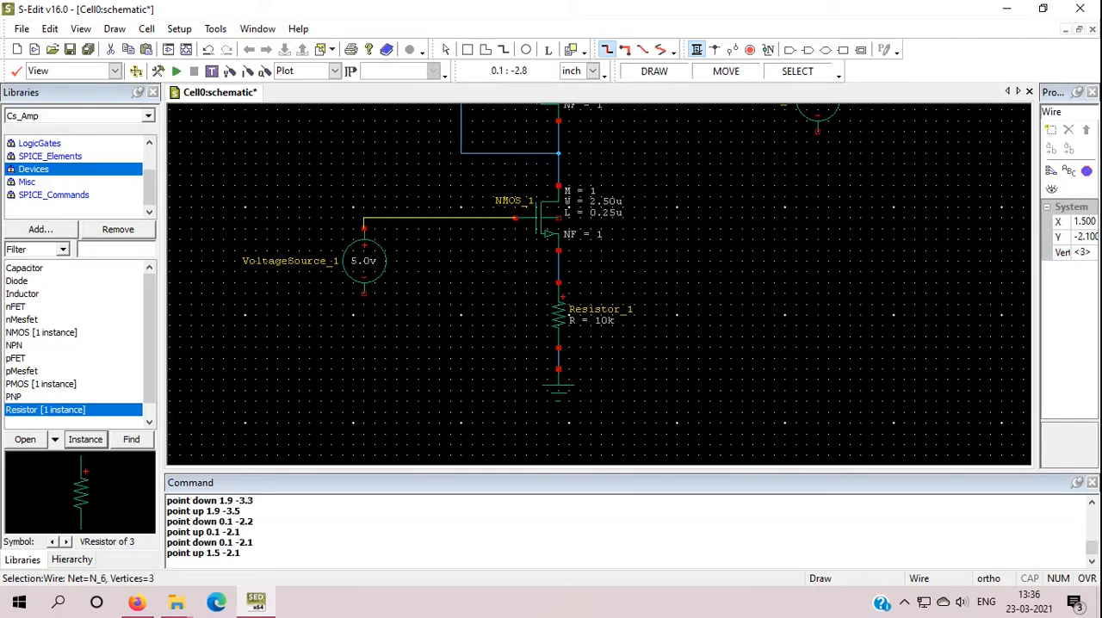
pyautogui.click(363, 368)
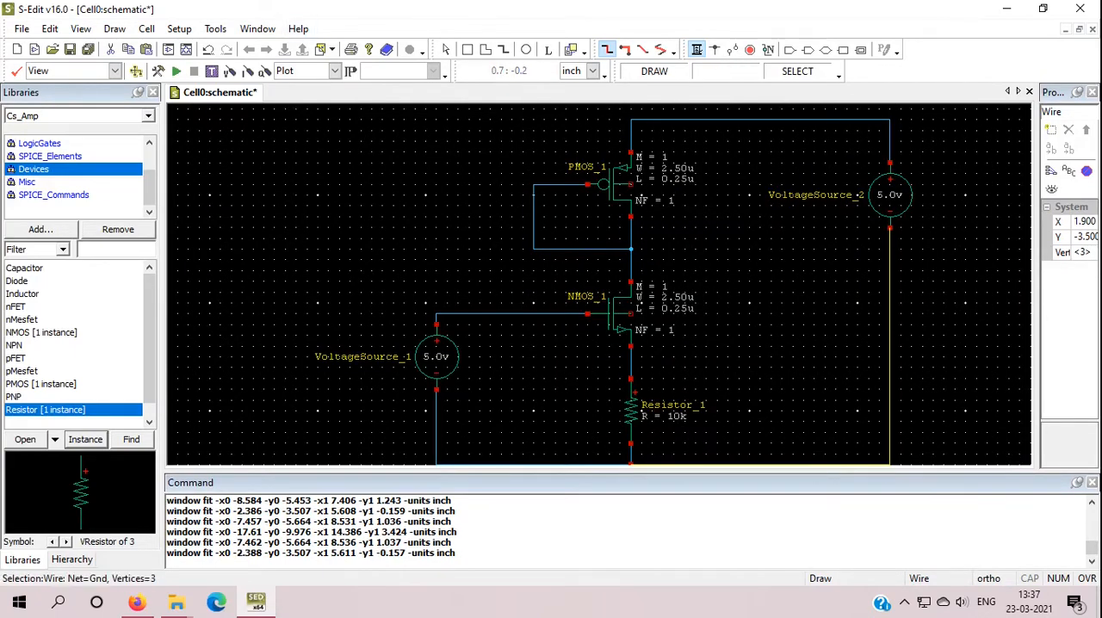
# - Set PMOS_1 width to 12.50u and change Resistor_1 to 1k, renaming it Rs
pyautogui.click(603, 181)
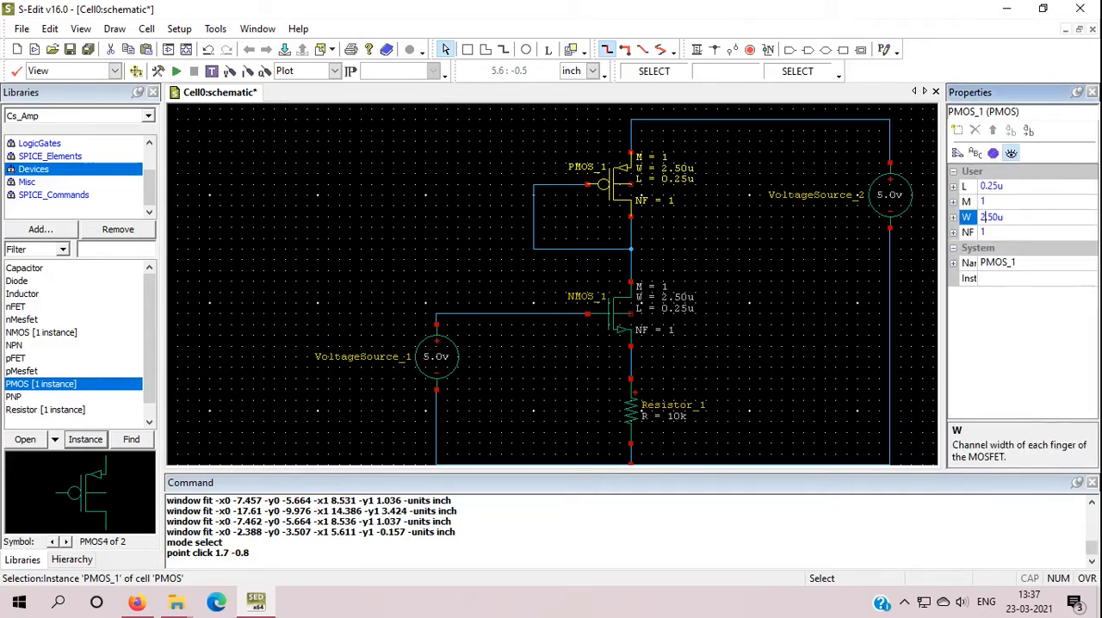
pyautogui.write('12.50u')
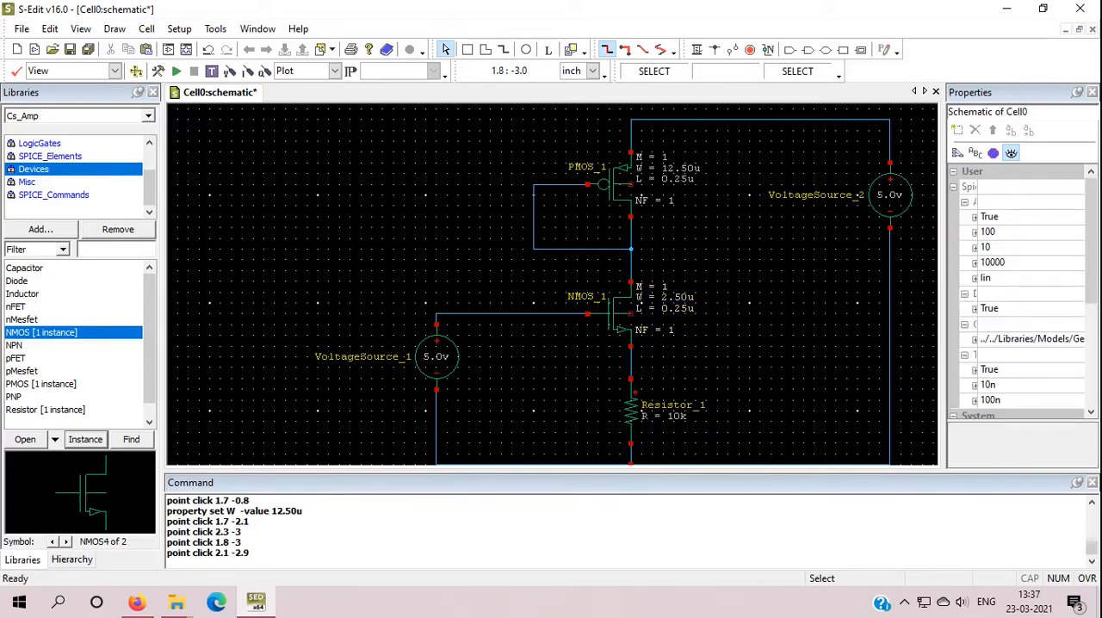
pyautogui.click(630, 413)
pyautogui.write('1k')
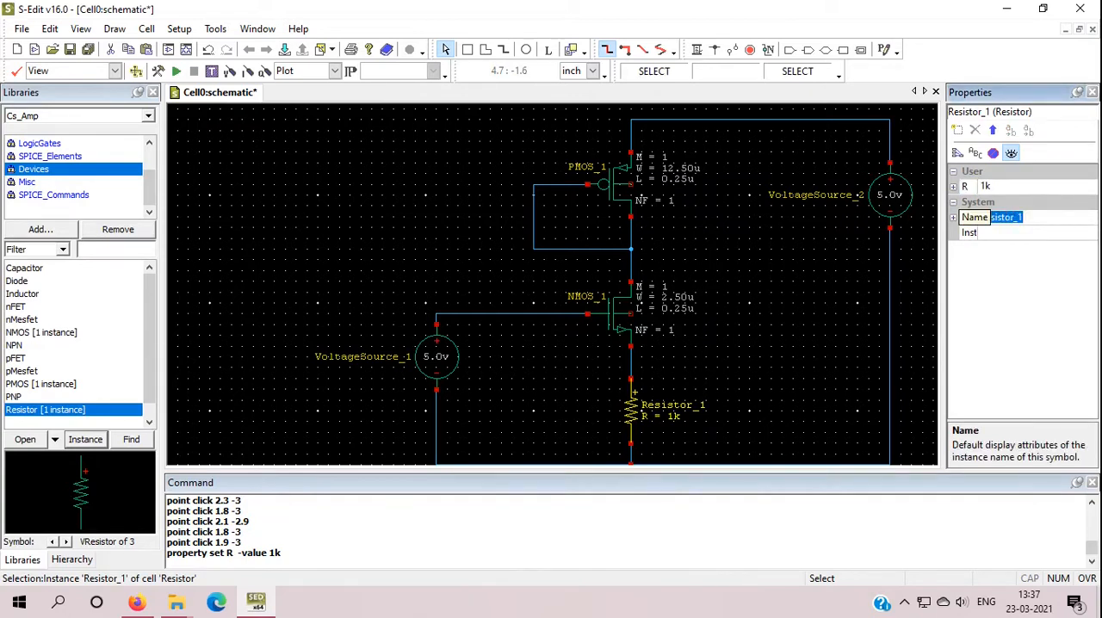
pyautogui.write('Rs')
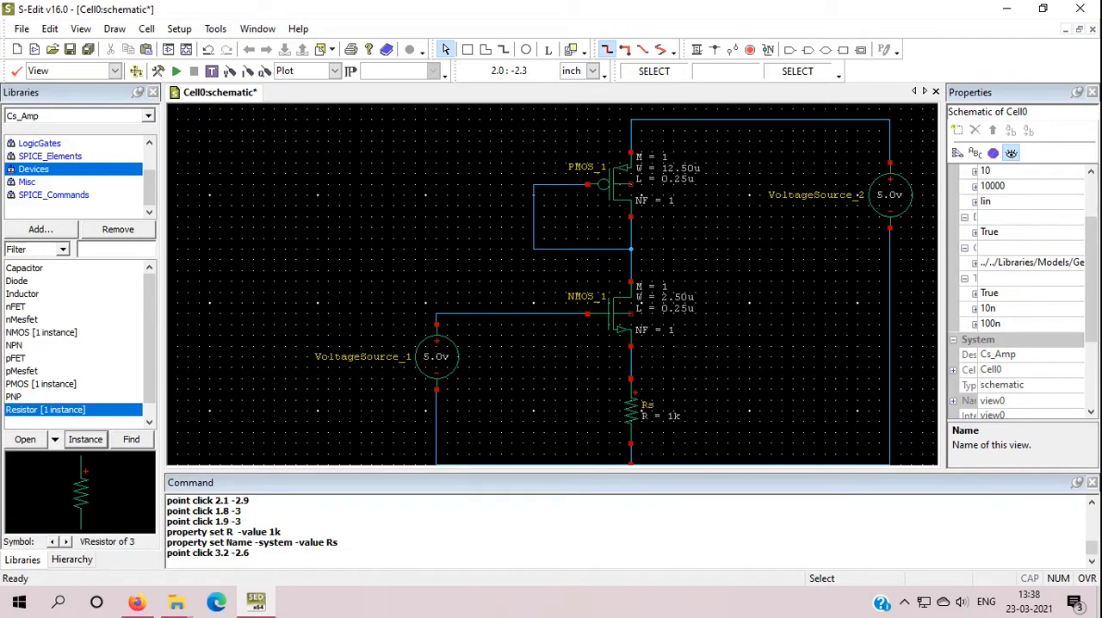
pyautogui.moveTo(551, 284)
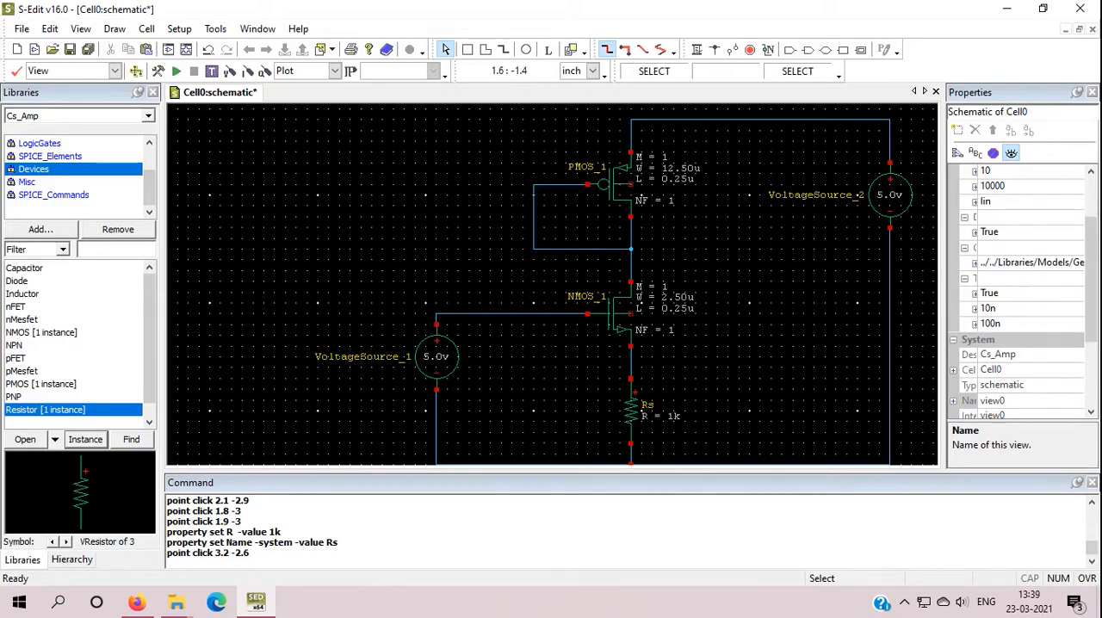
# - Rename the gate input source VoltageSource_1 to Vgs and show its full property list
pyautogui.click(436, 357)
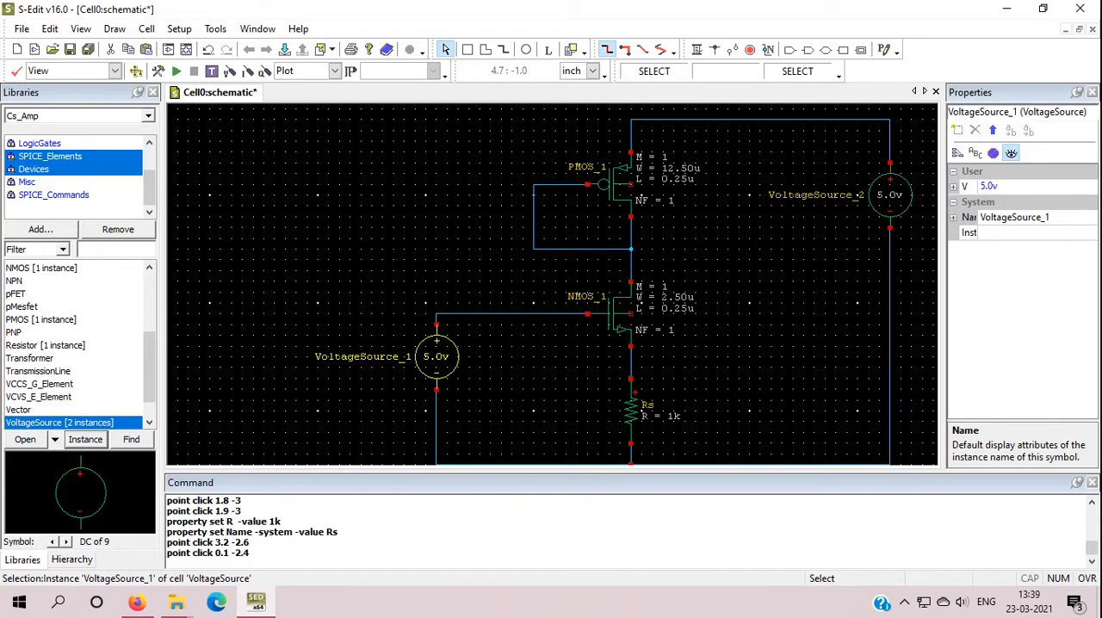
pyautogui.doubleClick(1014, 217)
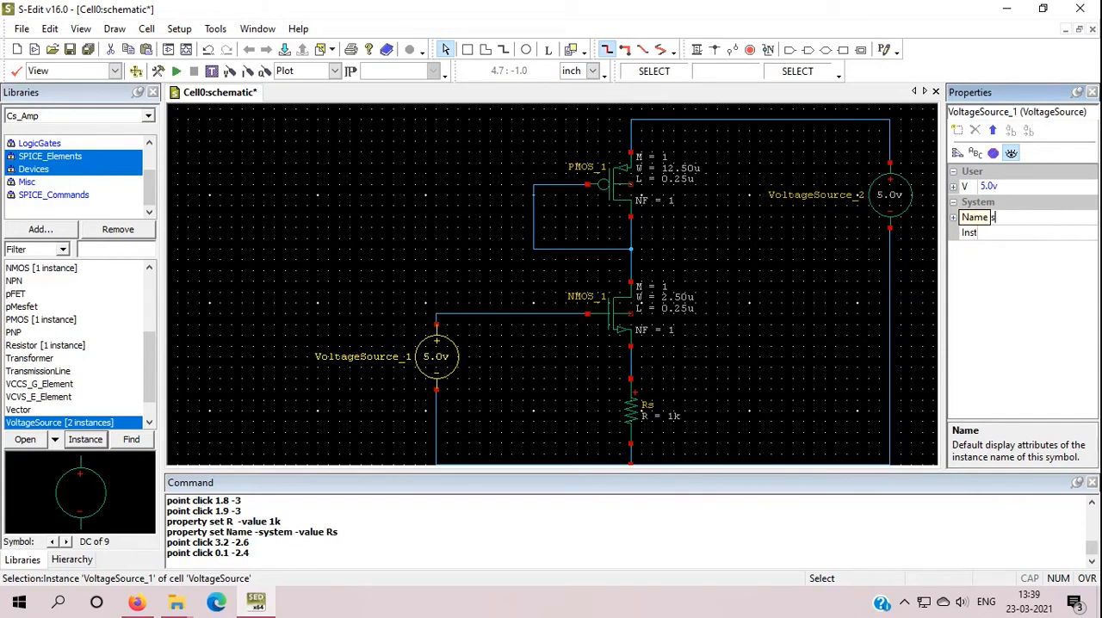
pyautogui.write('Vgs')
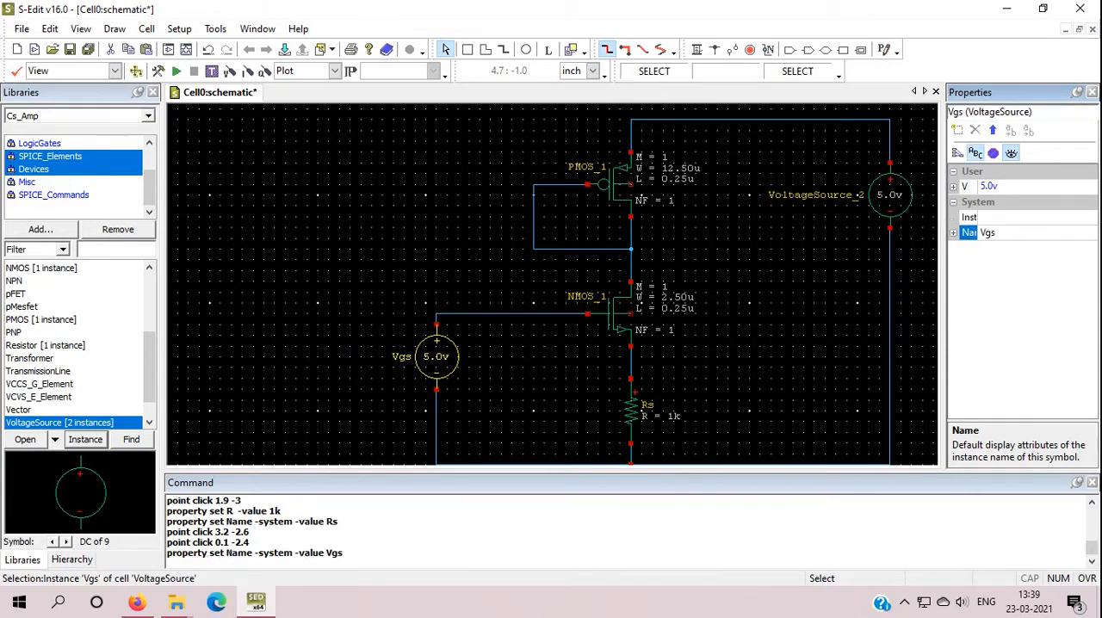
pyautogui.click(955, 170)
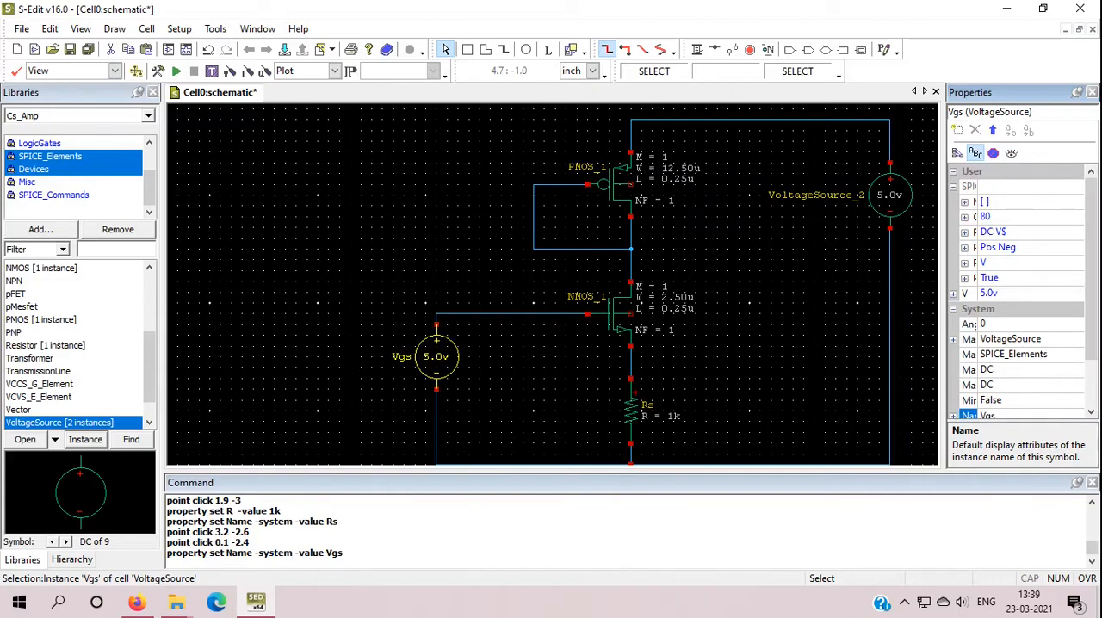
pyautogui.click(1077, 339)
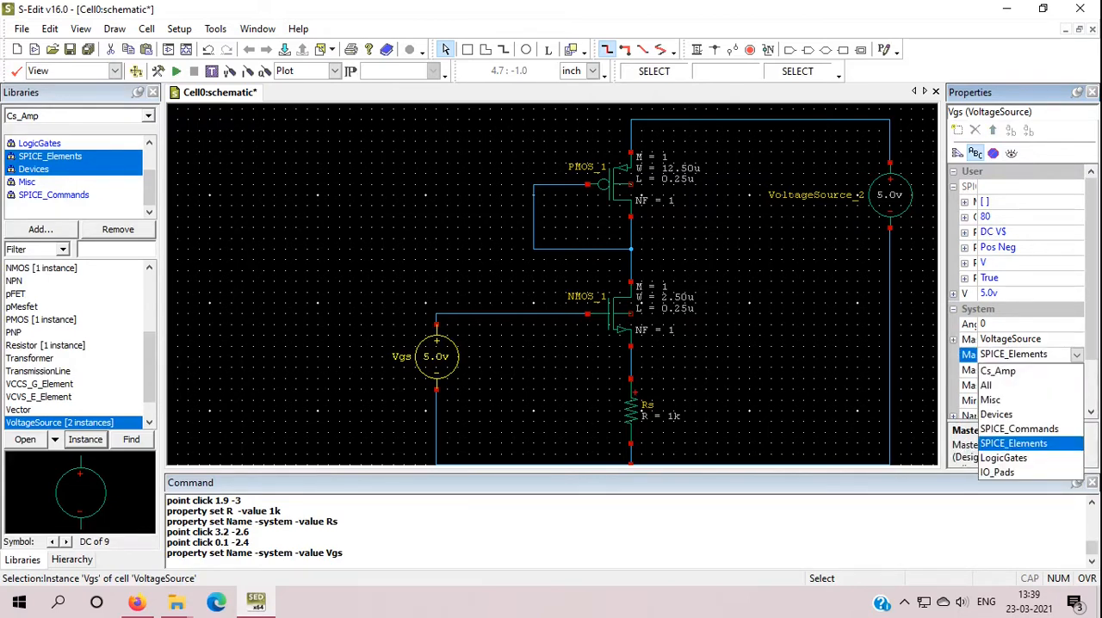
# - Set the gate source's design back to Cs_Amp and pick VoltageSource_2 to duplicate
pyautogui.click(1004, 457)
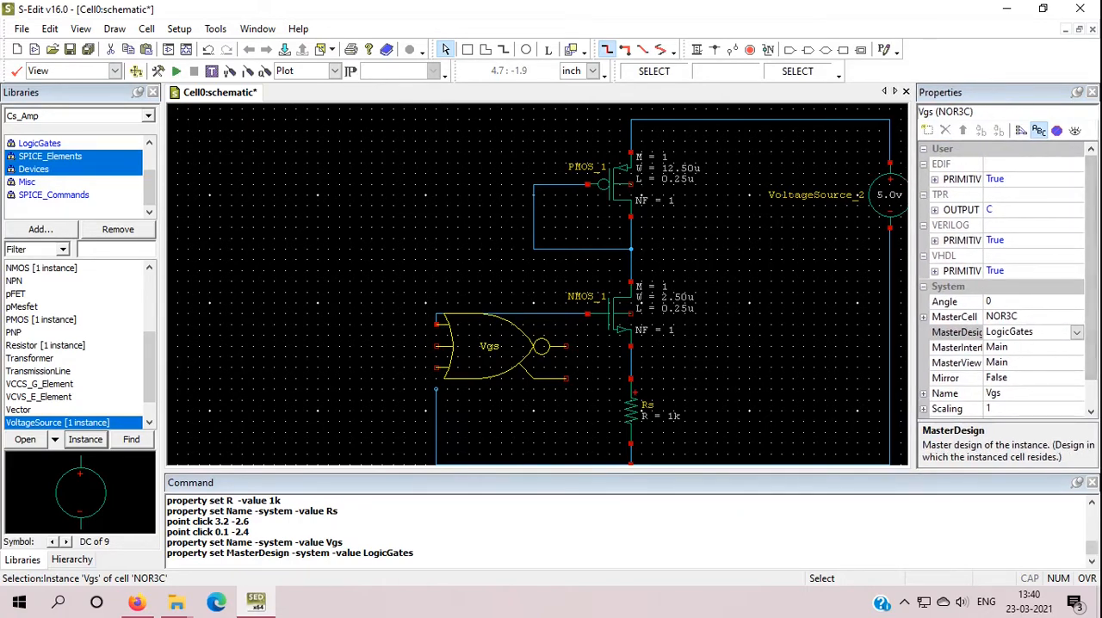
pyautogui.scroll(-3)
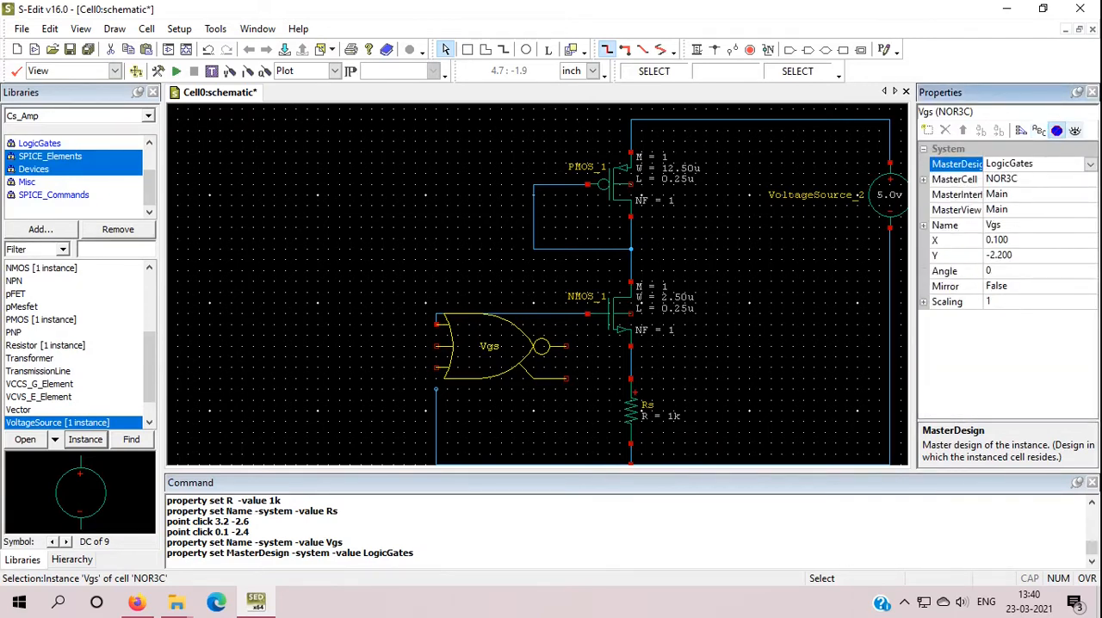
pyautogui.click(1089, 164)
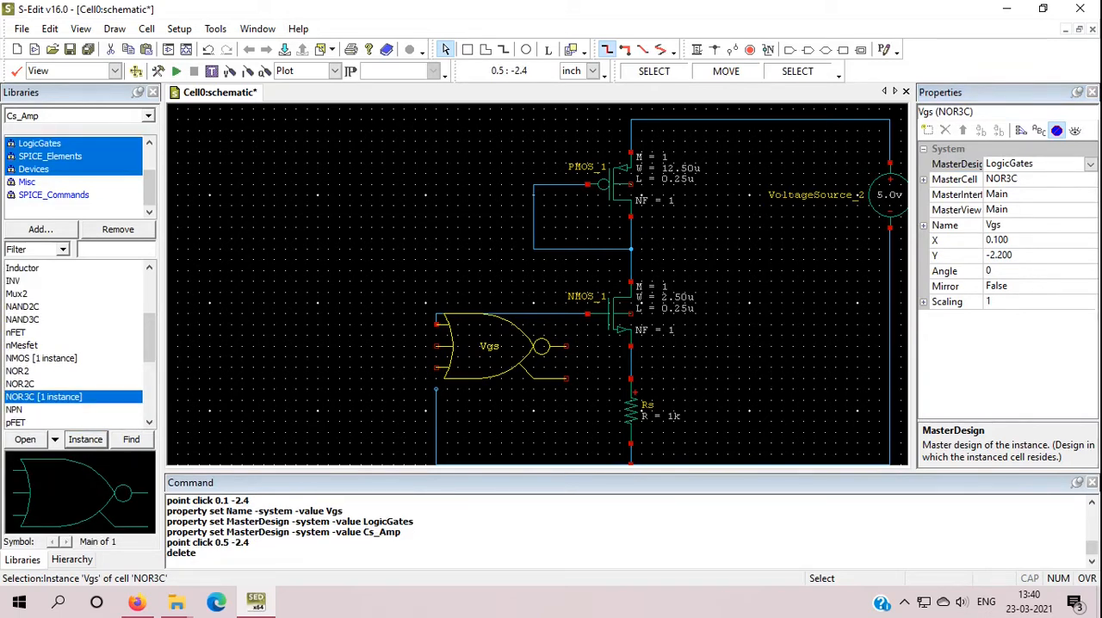
pyautogui.click(889, 195)
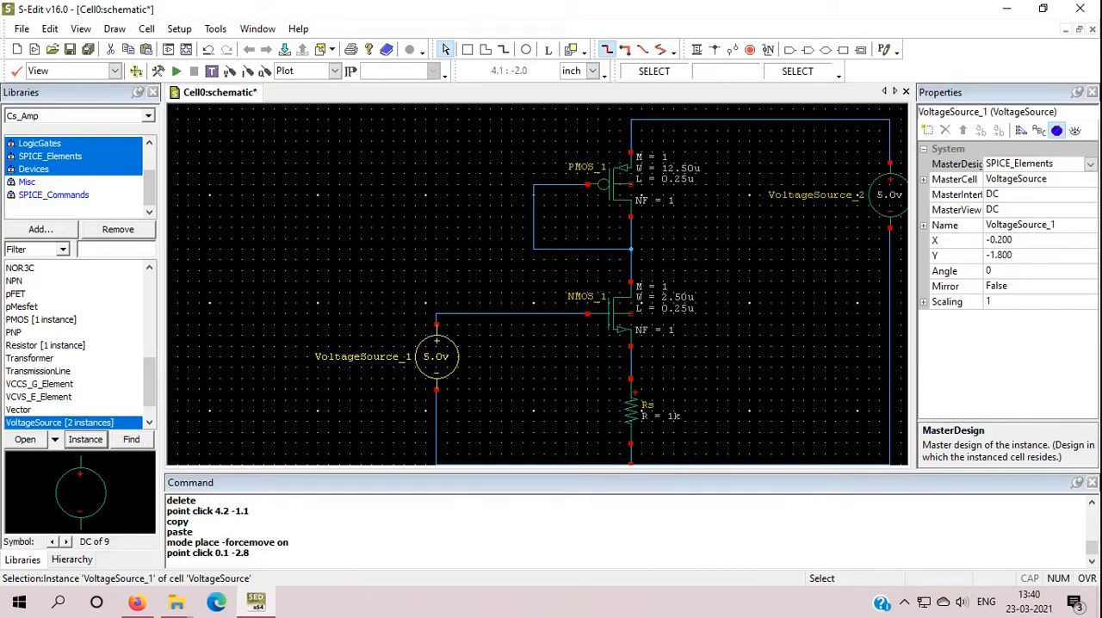
# - Switch the new input source's MasterInterface to AC and rename it Vgs
pyautogui.click(954, 178)
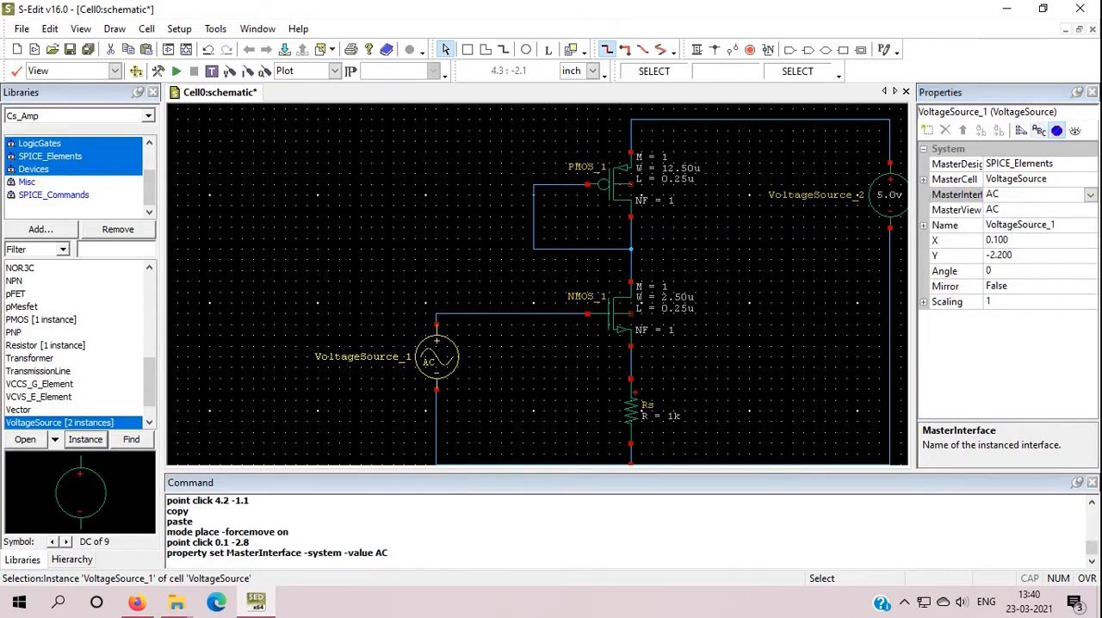
pyautogui.click(925, 148)
pyautogui.write('Vgs')
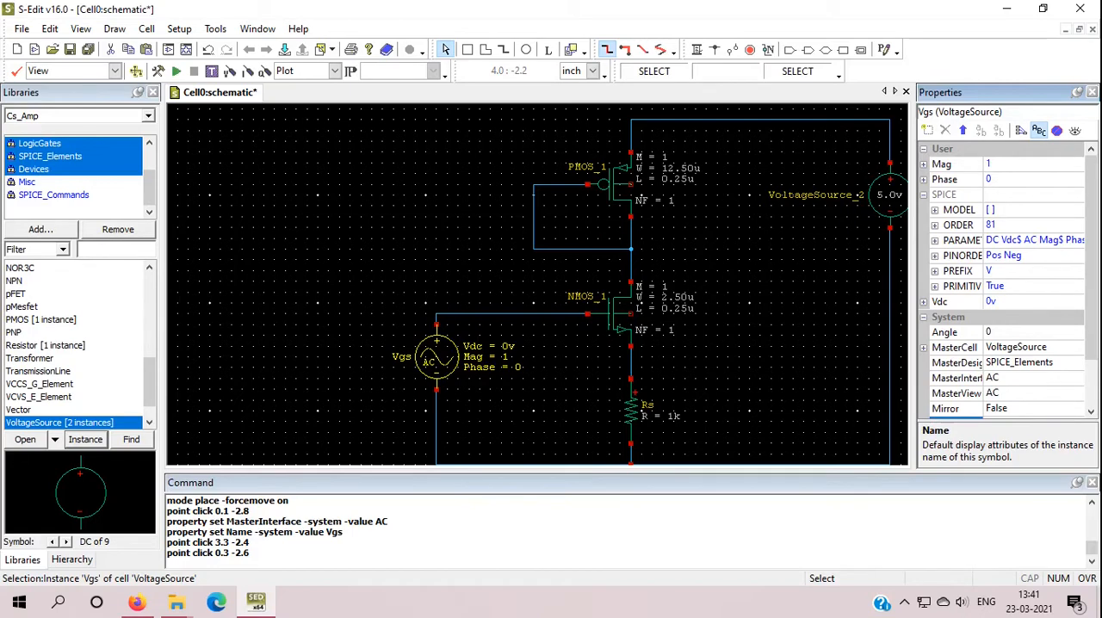
# - Give Vgs a 0.5v DC level and an AC magnitude of 2
pyautogui.click(957, 301)
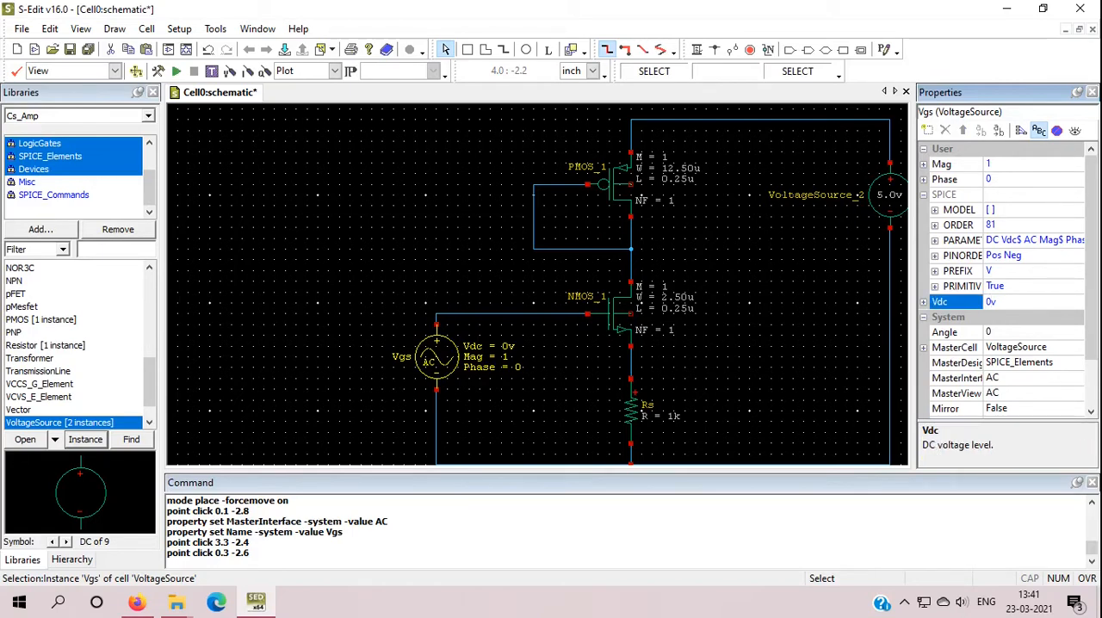
pyautogui.write('0.5')
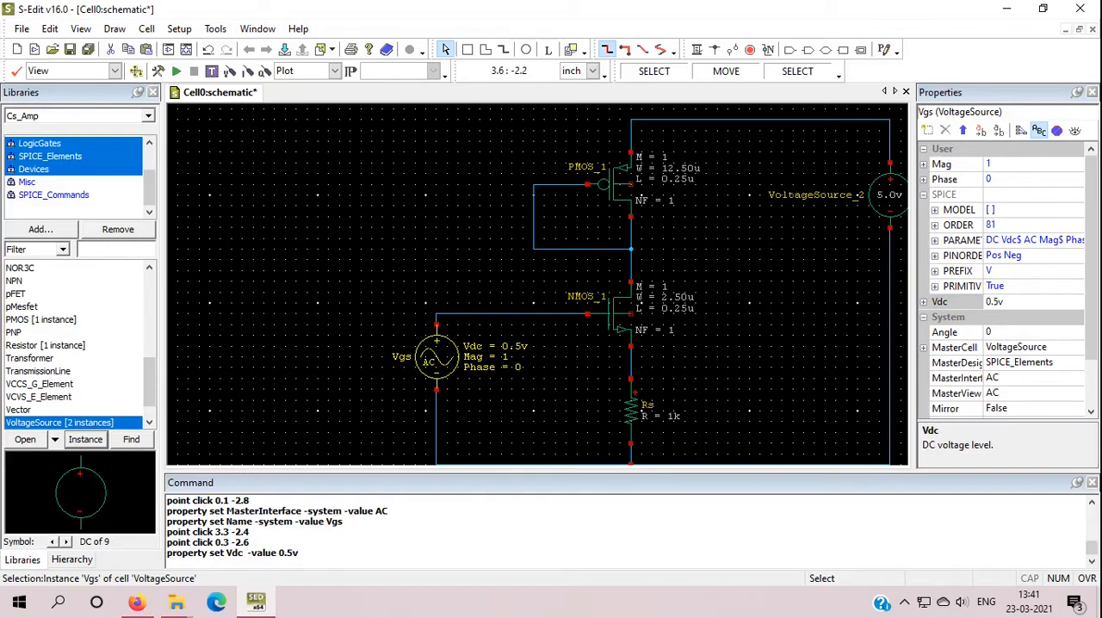
pyautogui.click(939, 301)
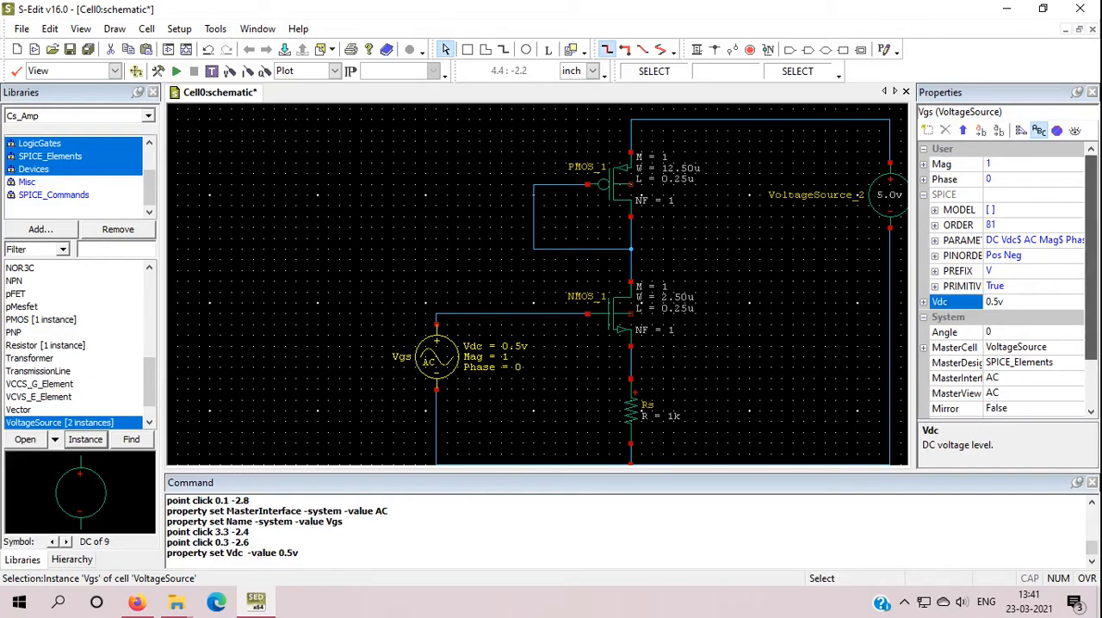
pyautogui.click(956, 163)
pyautogui.write('2')
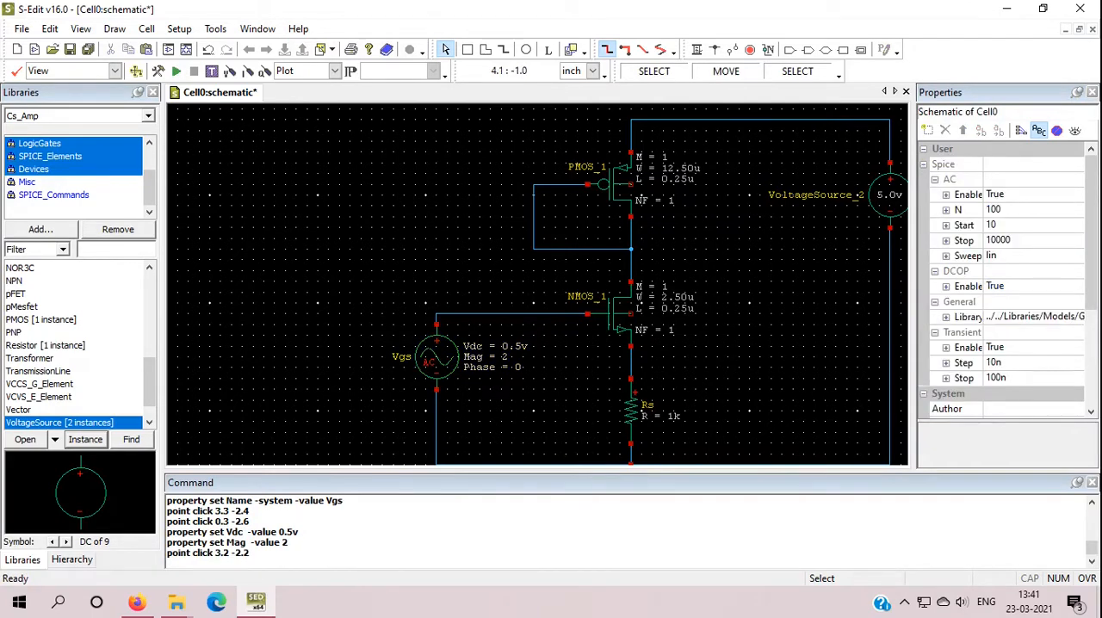
pyautogui.click(891, 194)
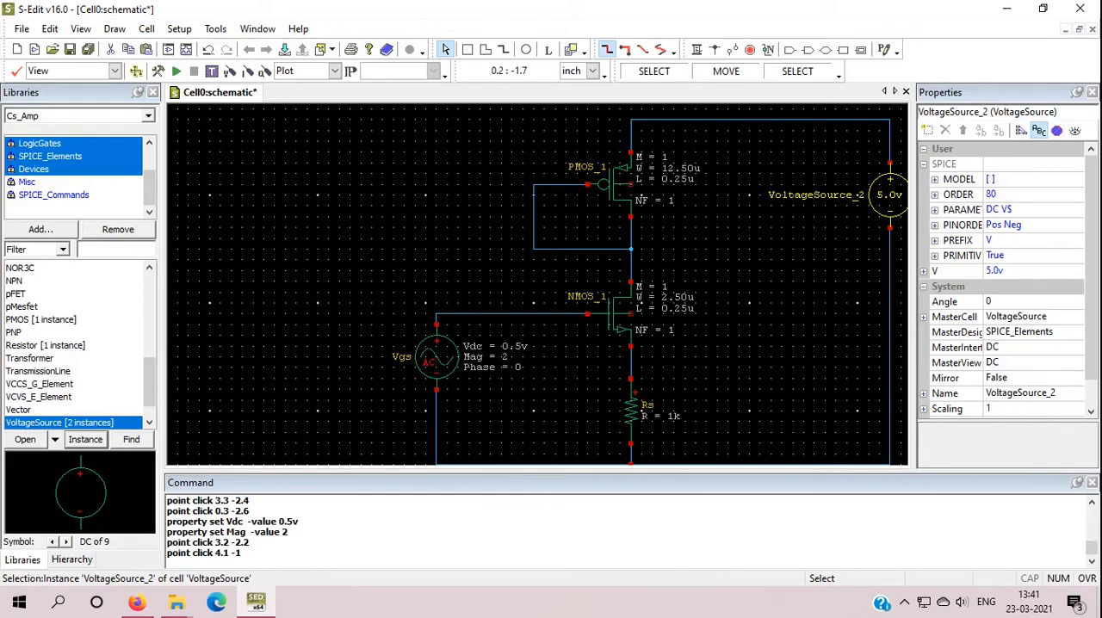
# - Select the Vgs input source and scroll down the schematic
pyautogui.click(435, 358)
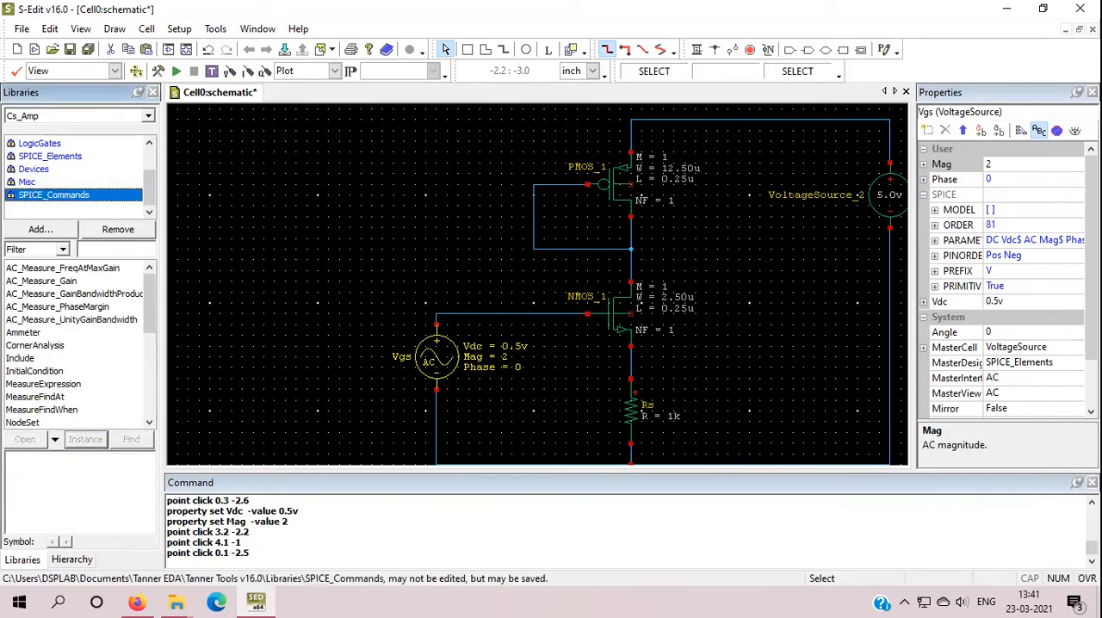
pyautogui.scroll(-3)
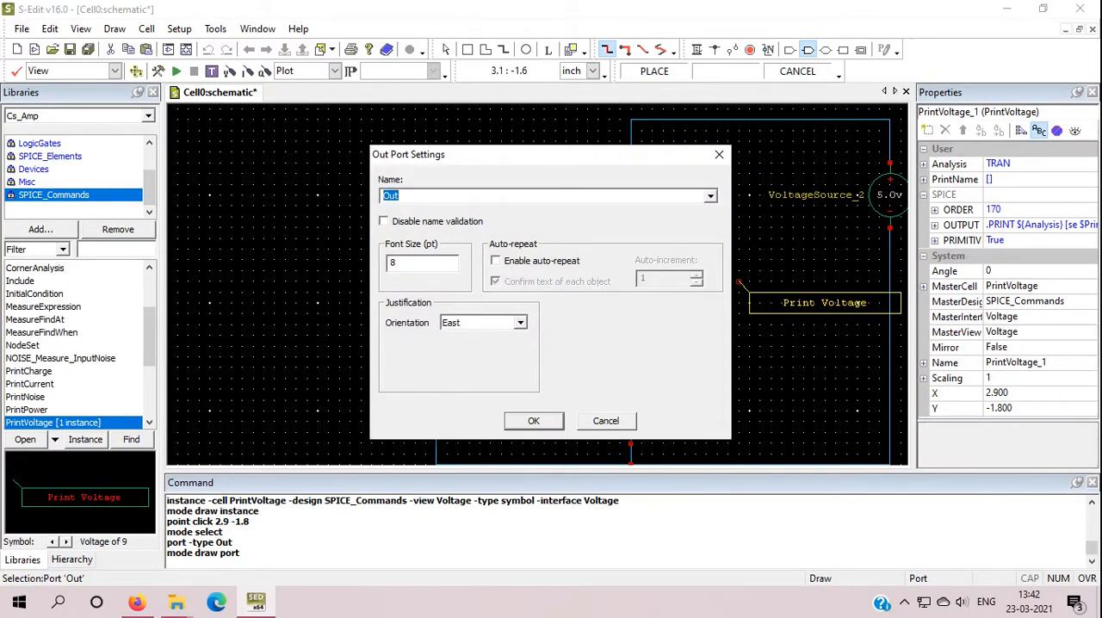
# - Name the output port Vout, select the Print Voltage probe, and inspect the Vgs source
pyautogui.write('Vout')
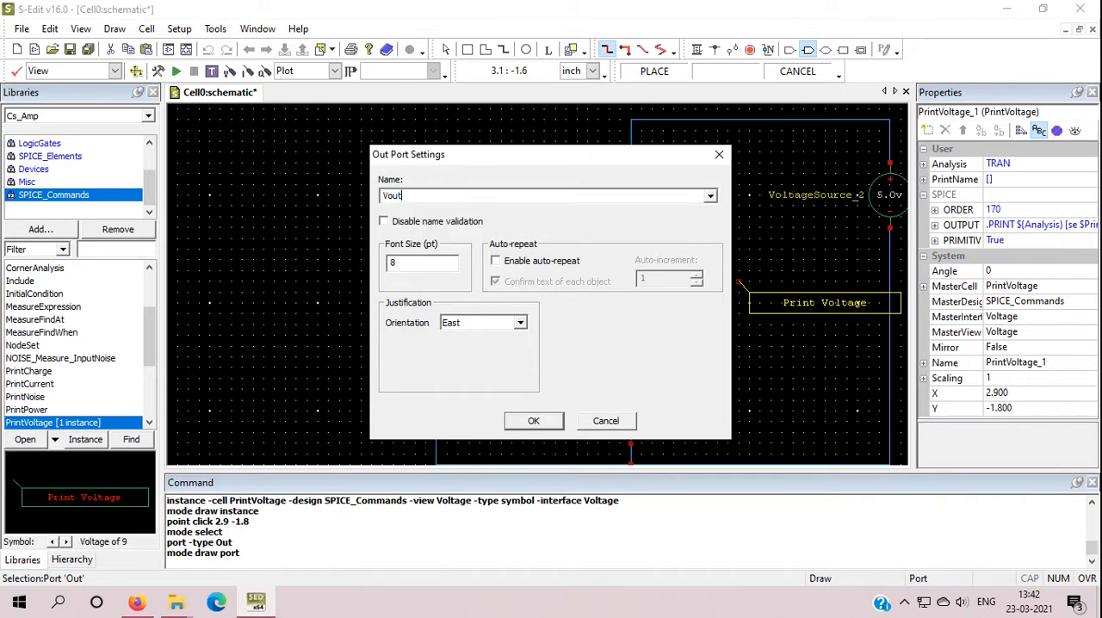
pyautogui.click(533, 420)
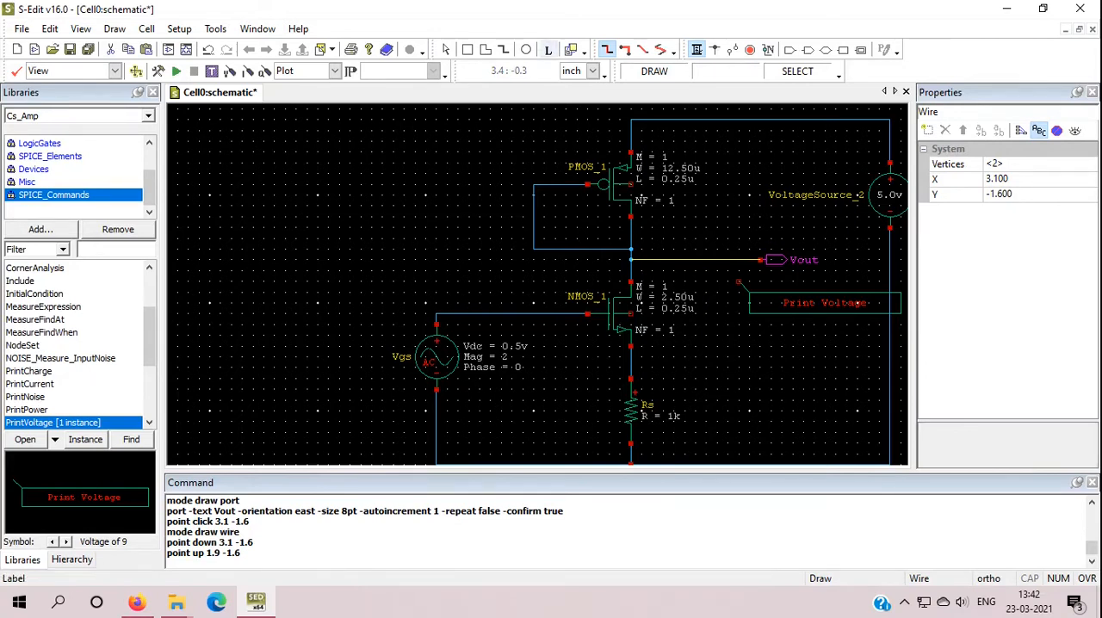
pyautogui.click(824, 303)
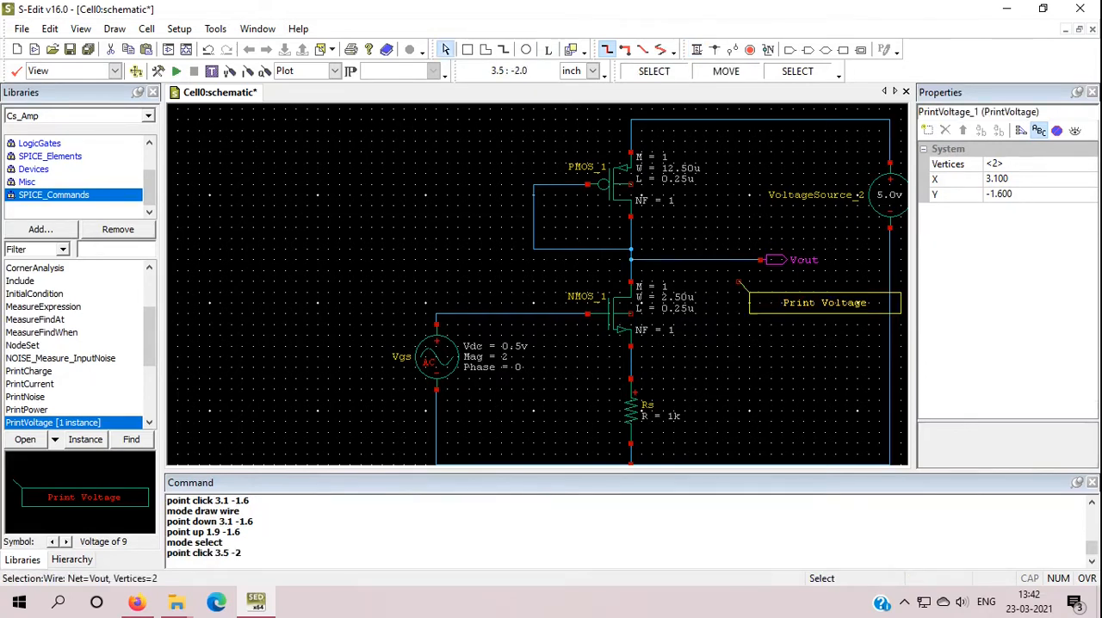
pyautogui.click(825, 303)
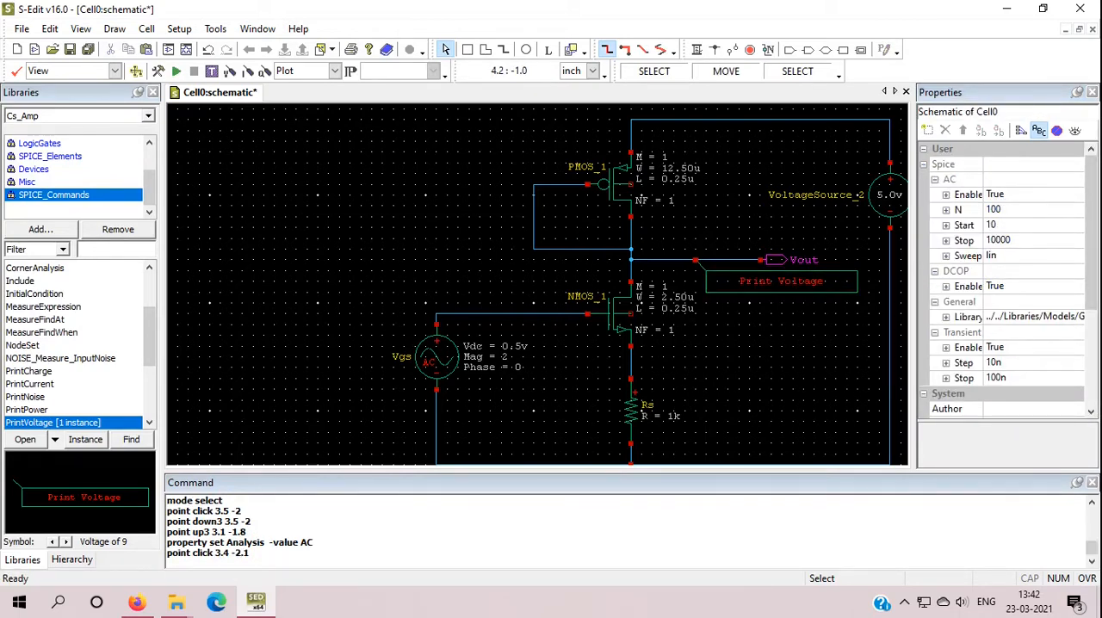
pyautogui.click(437, 358)
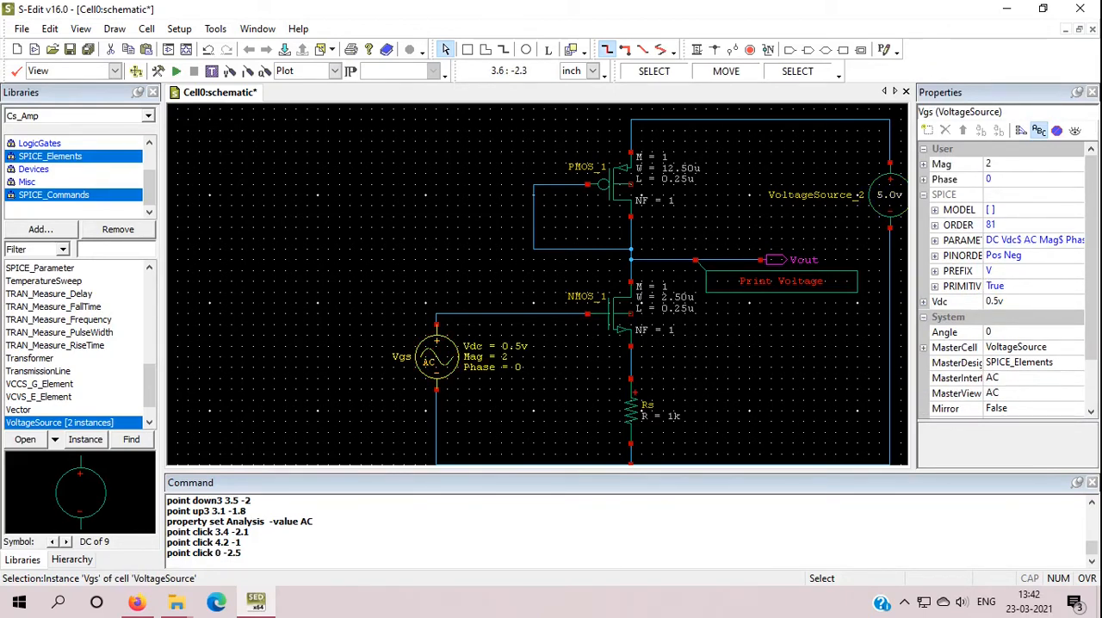
pyautogui.scroll(-3)
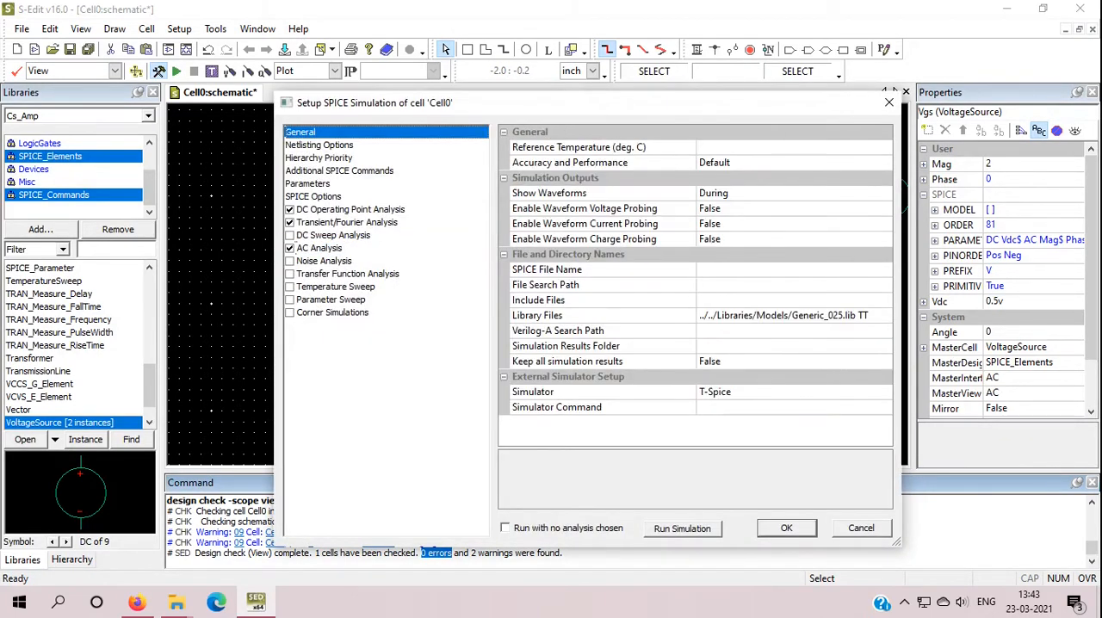
# - Check the model library file and the transient analysis startup settings
pyautogui.click(536, 315)
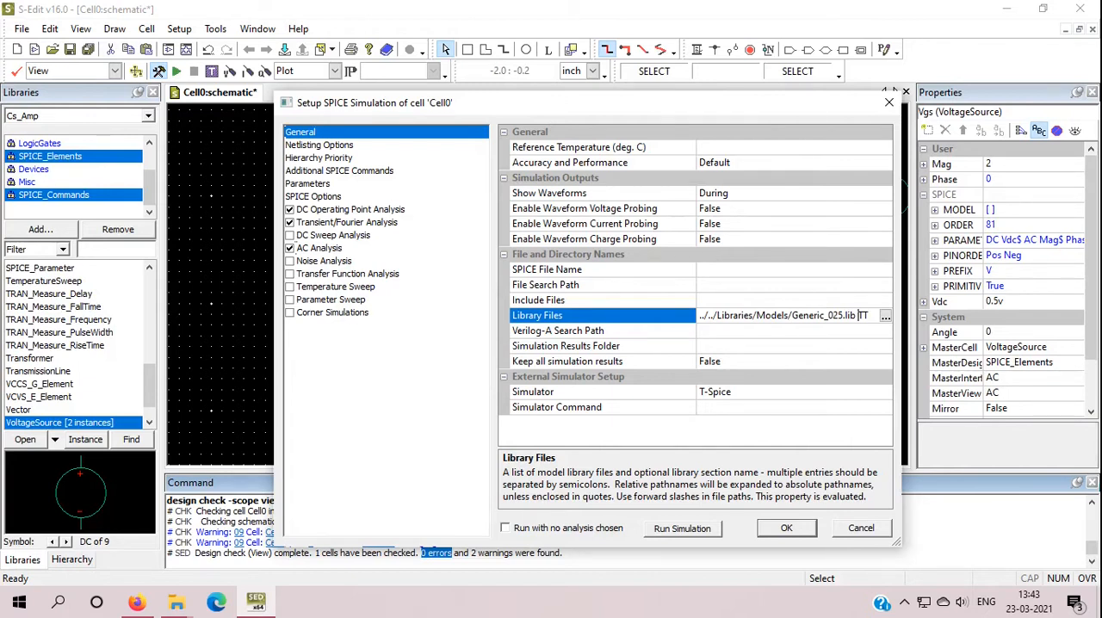
pyautogui.click(308, 183)
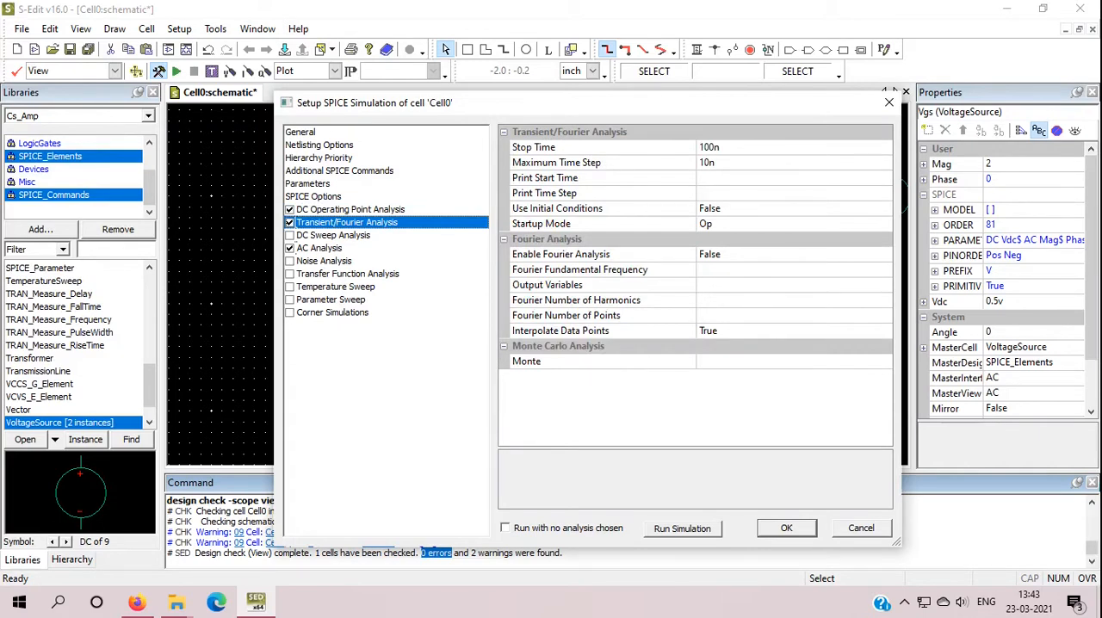
pyautogui.click(603, 147)
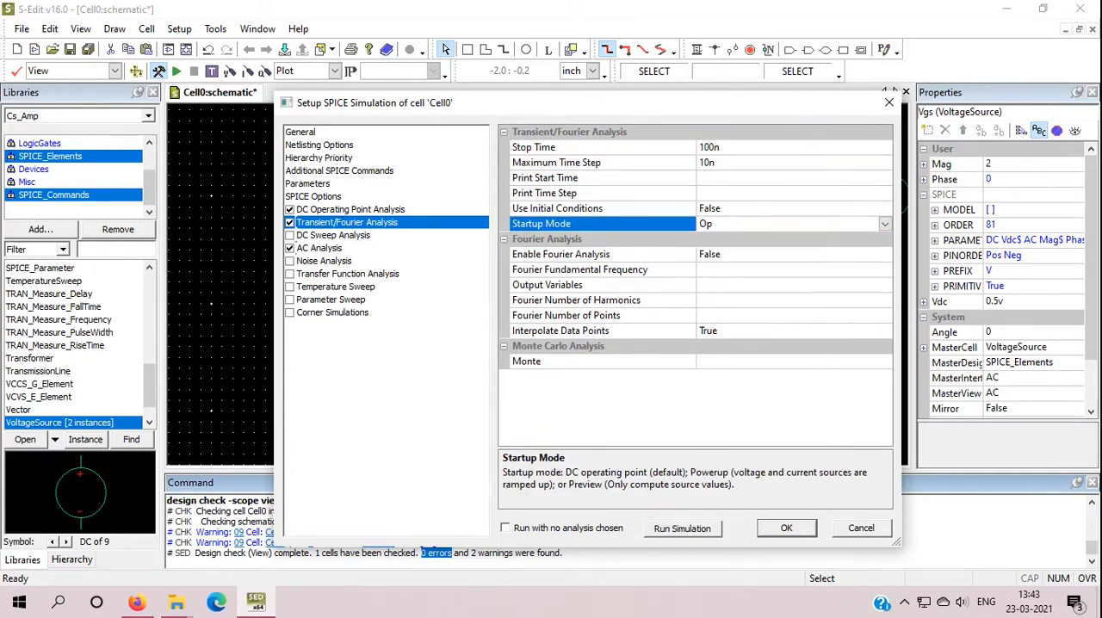
# - Review the AC sweep start and stop frequencies, 10 Hz to 10000 Hz
pyautogui.click(319, 248)
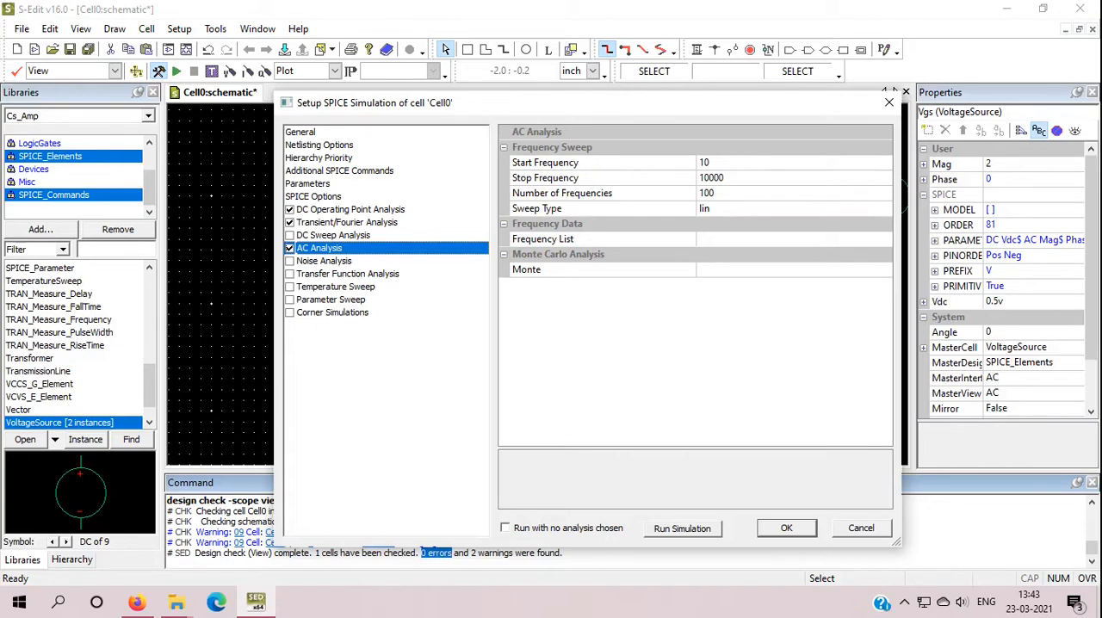
pyautogui.click(602, 162)
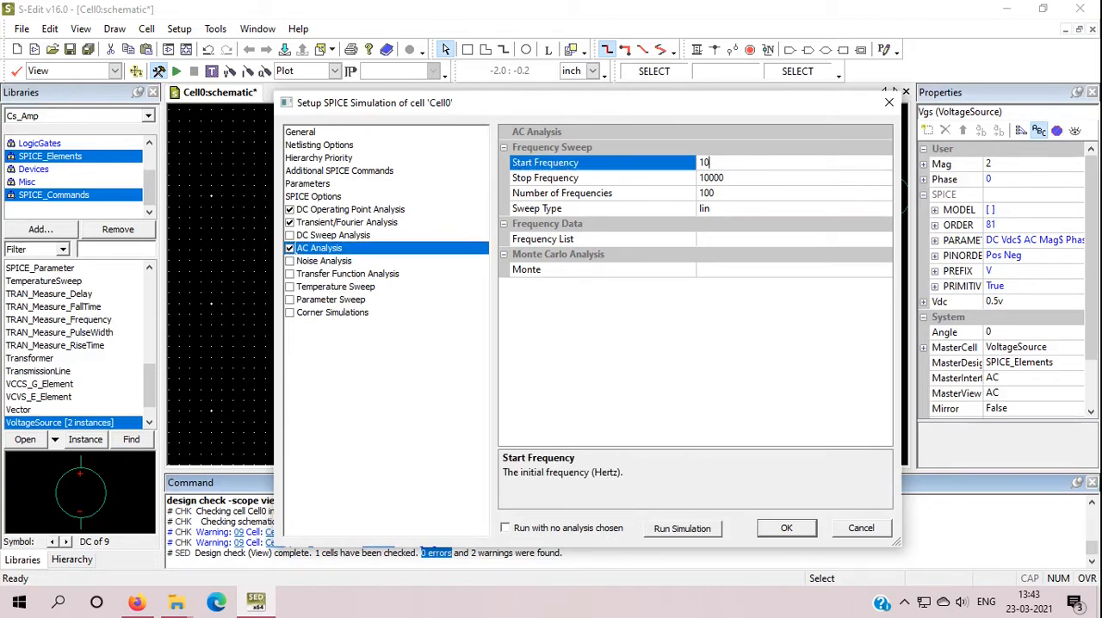
pyautogui.click(603, 177)
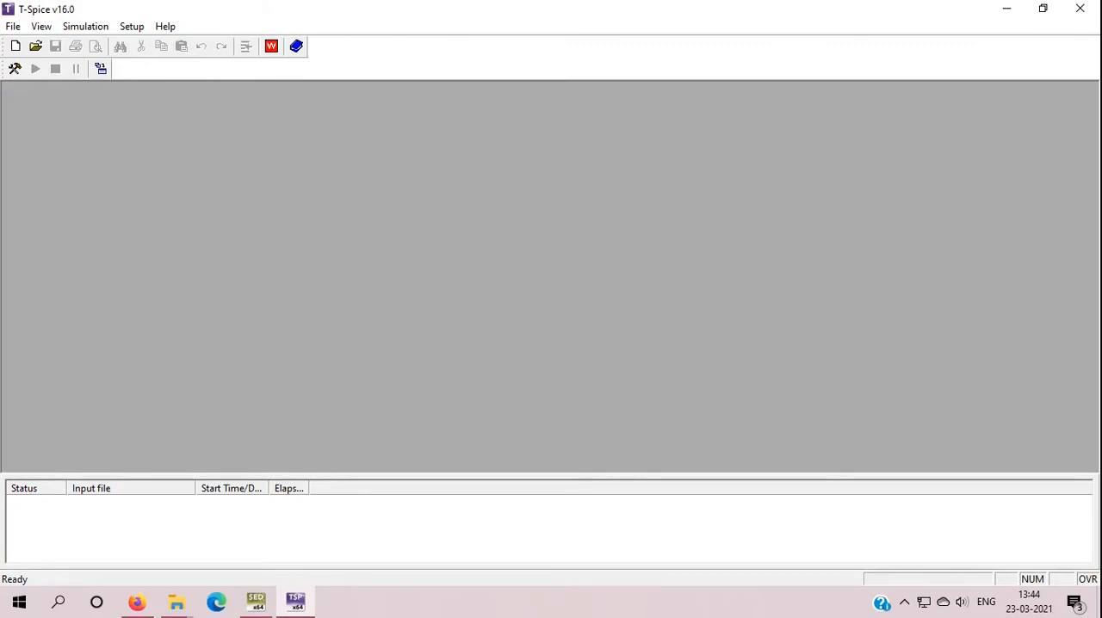
# - Bring up the AC chart of Vout magnitude in dBV and phase in degrees
pyautogui.click(35, 68)
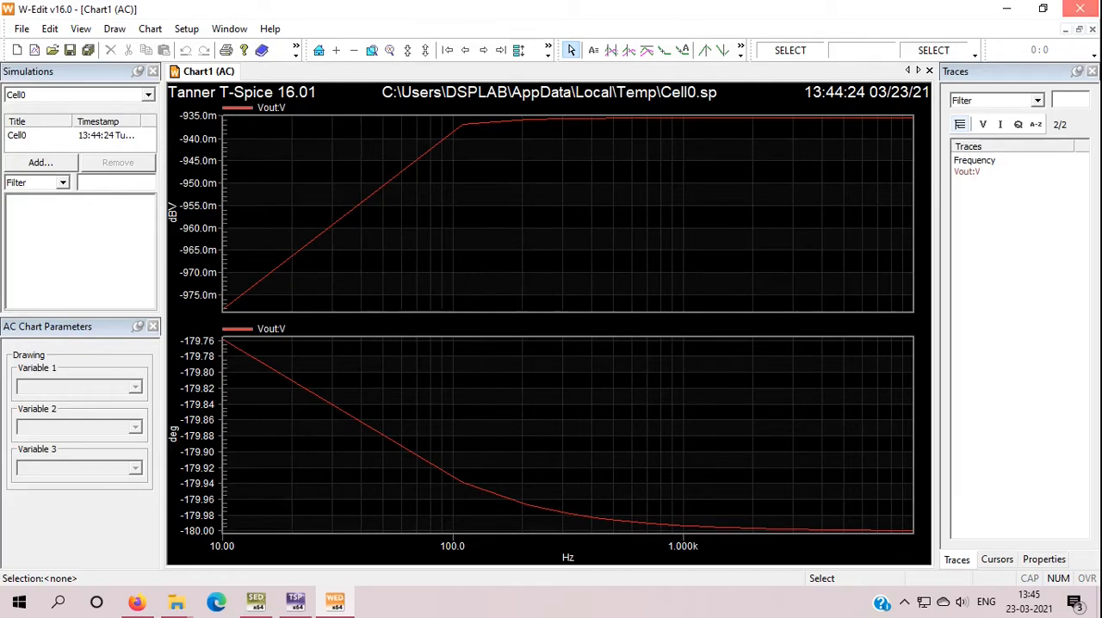
# - Return to S-Edit, deselect on the canvas, and reopen the SPICE setup's AC sweep
pyautogui.click(1080, 8)
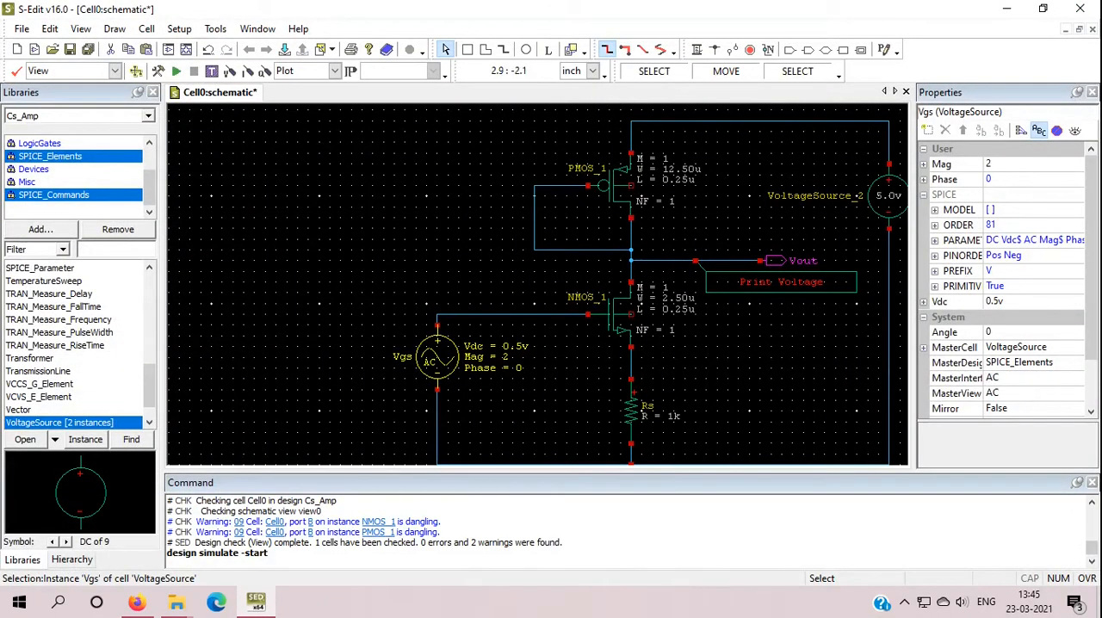
pyautogui.click(779, 281)
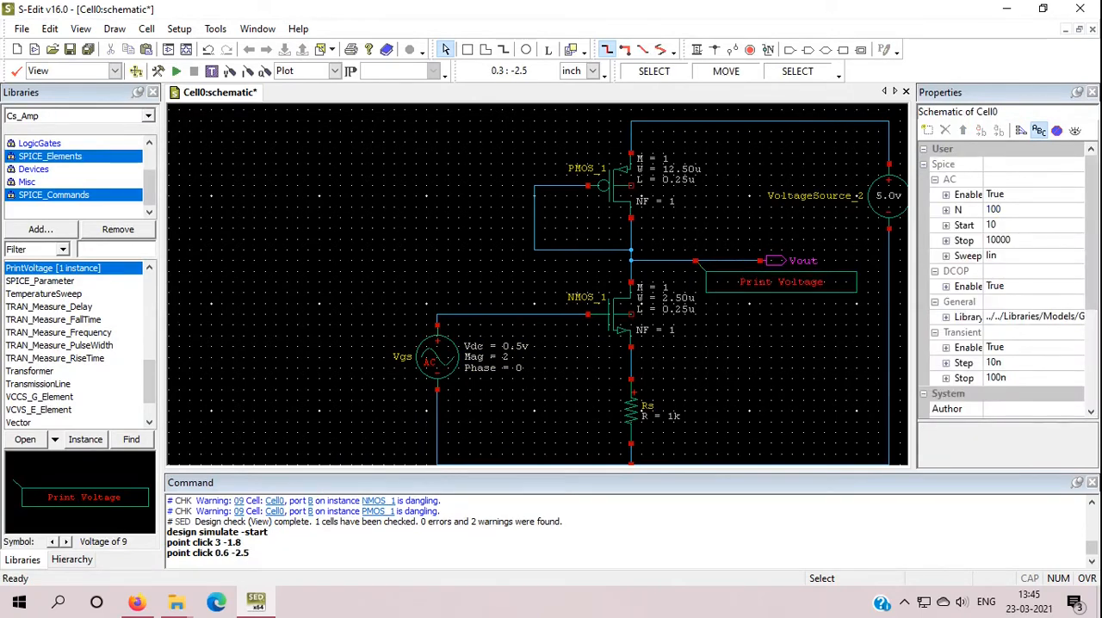
pyautogui.click(437, 358)
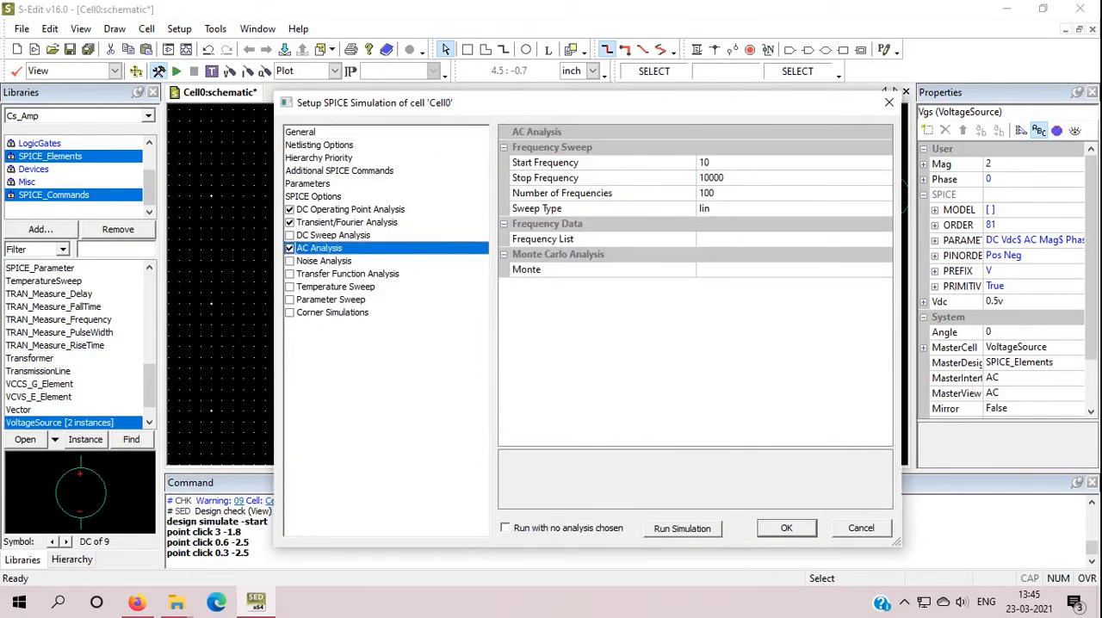
# - Set the AC sweep stop frequency to 100000 Hz and rerun T-Spice
pyautogui.click(603, 177)
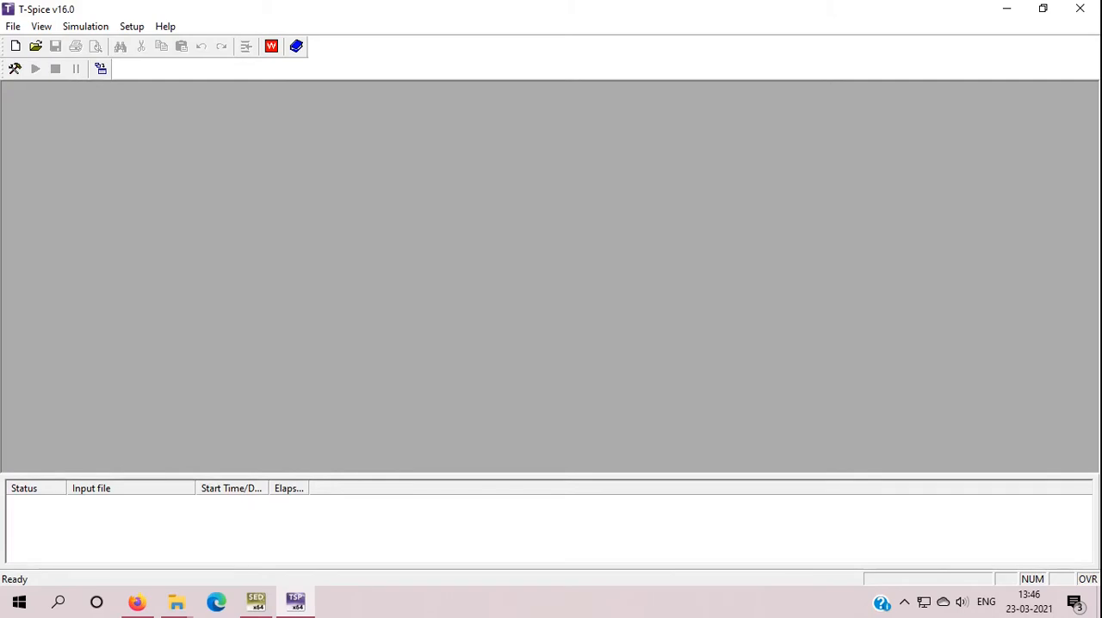
# - View Vout gain and phase out to 100 kHz, then close W-Edit
pyautogui.click(36, 69)
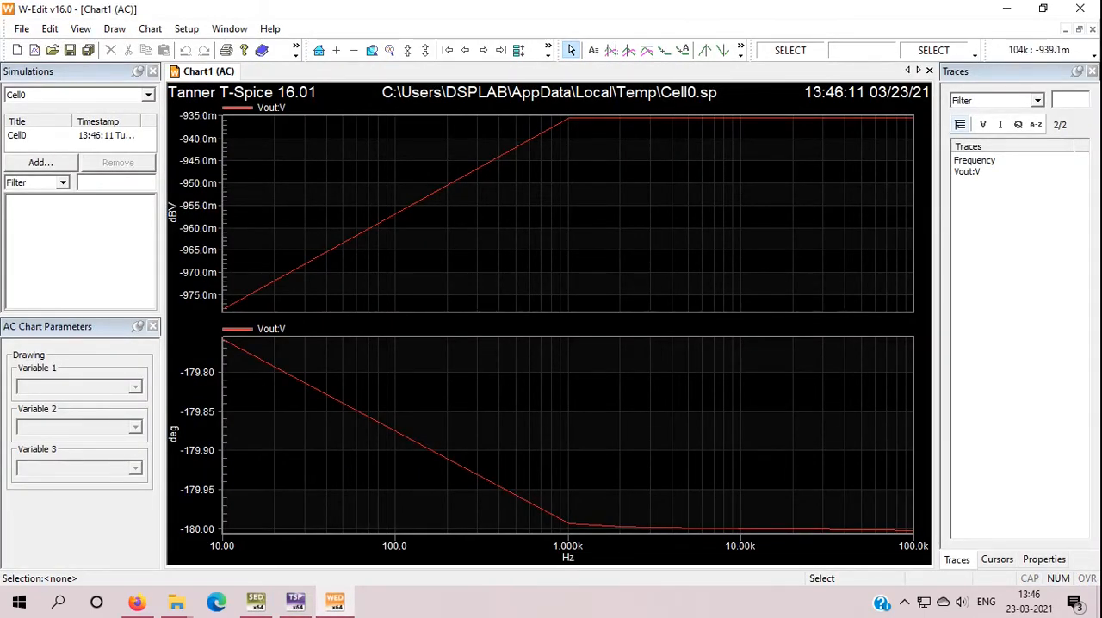
pyautogui.moveTo(909, 545)
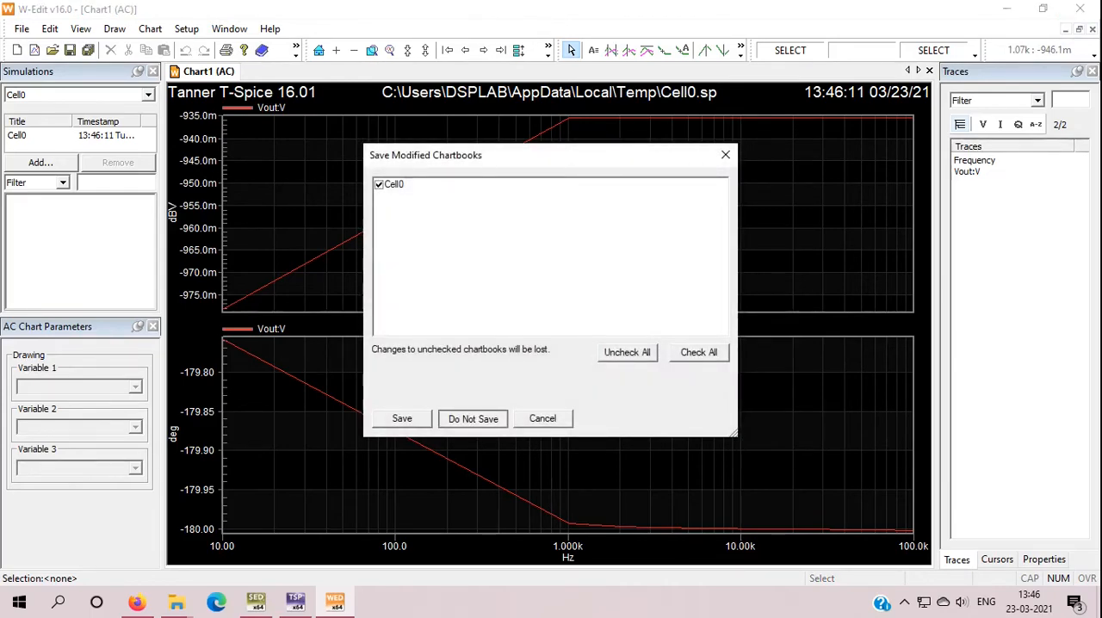
pyautogui.click(473, 419)
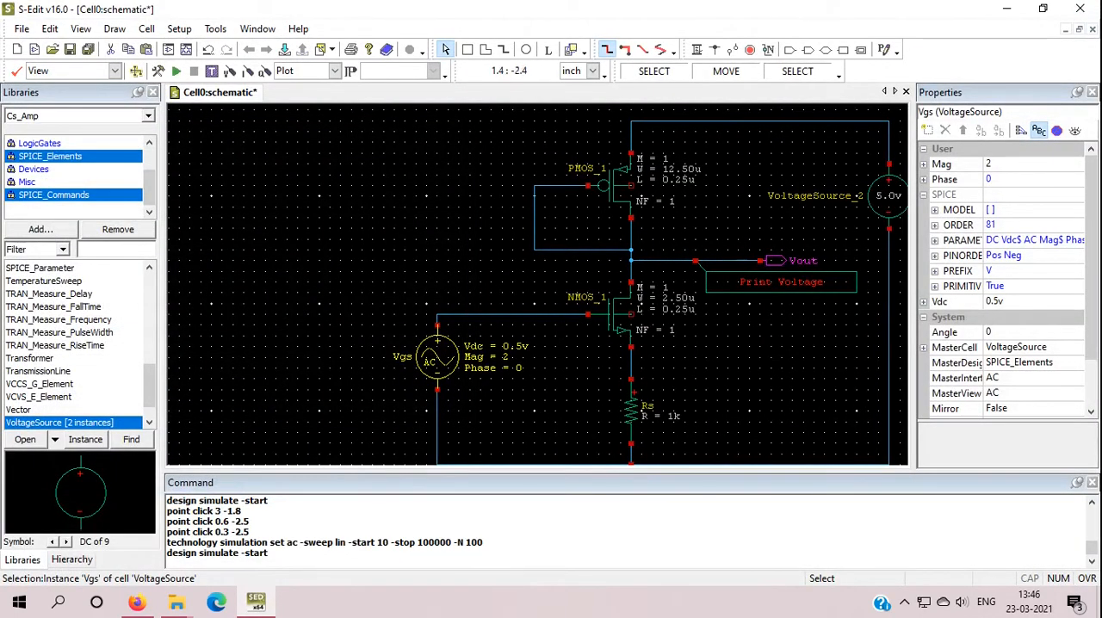
# - Set the 5.0v supply source to 2v and rename it Vds
pyautogui.click(633, 413)
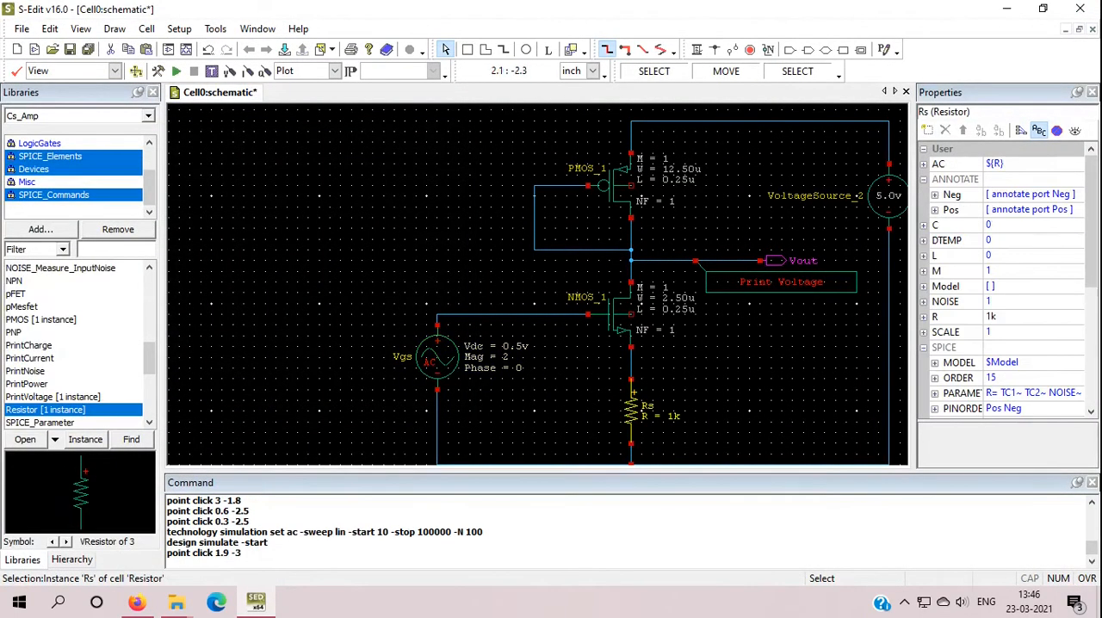
pyautogui.click(437, 357)
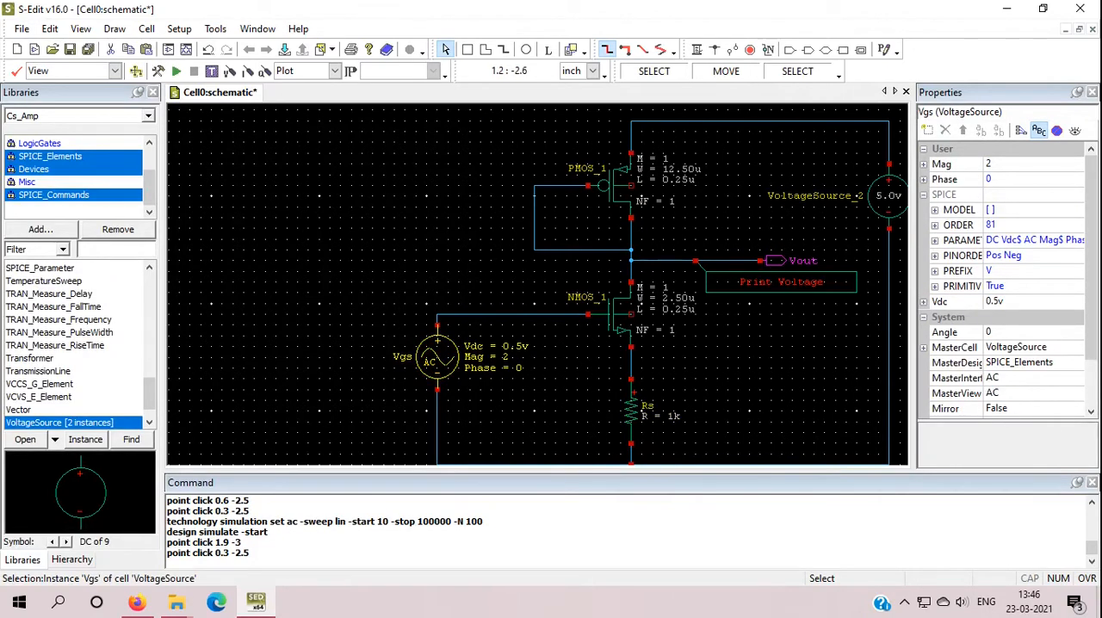
pyautogui.click(890, 195)
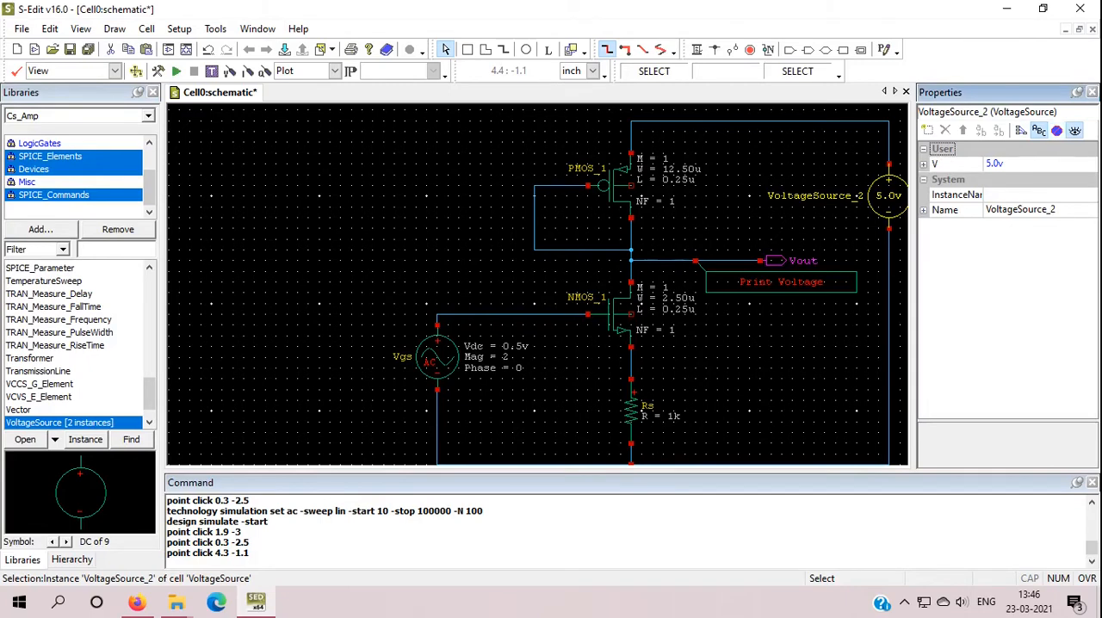
pyautogui.click(1033, 164)
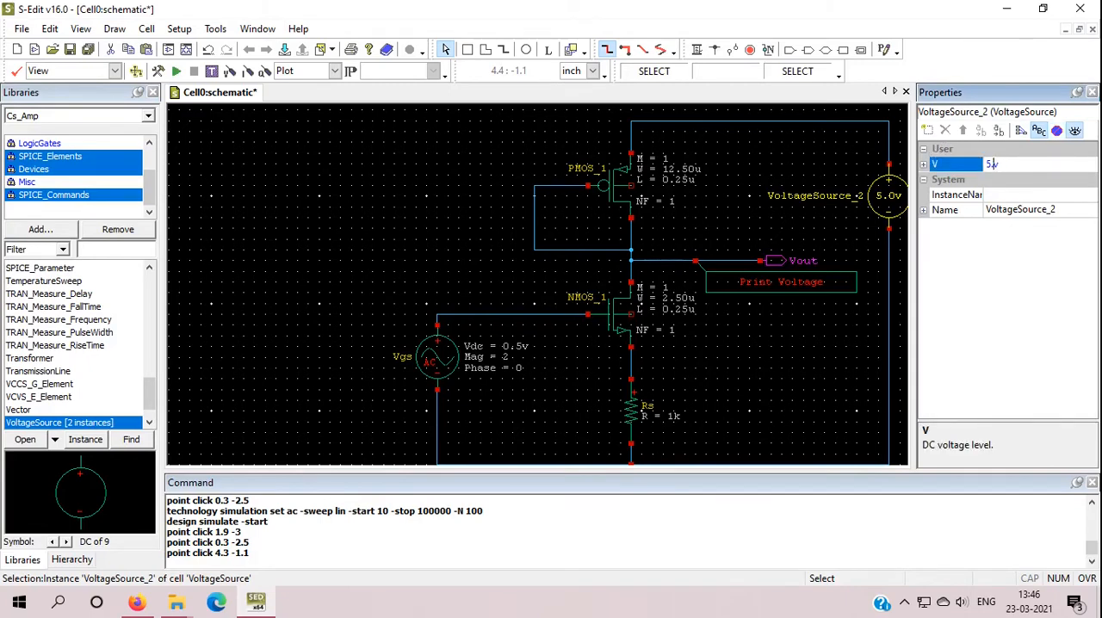
pyautogui.write('2v')
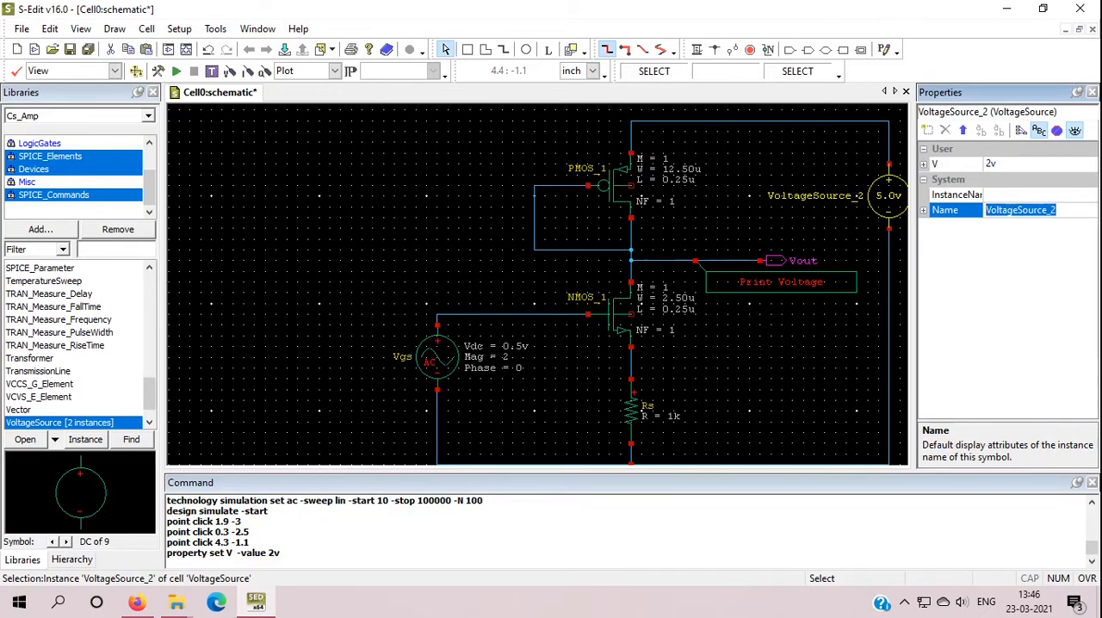
pyautogui.write('Vdd')
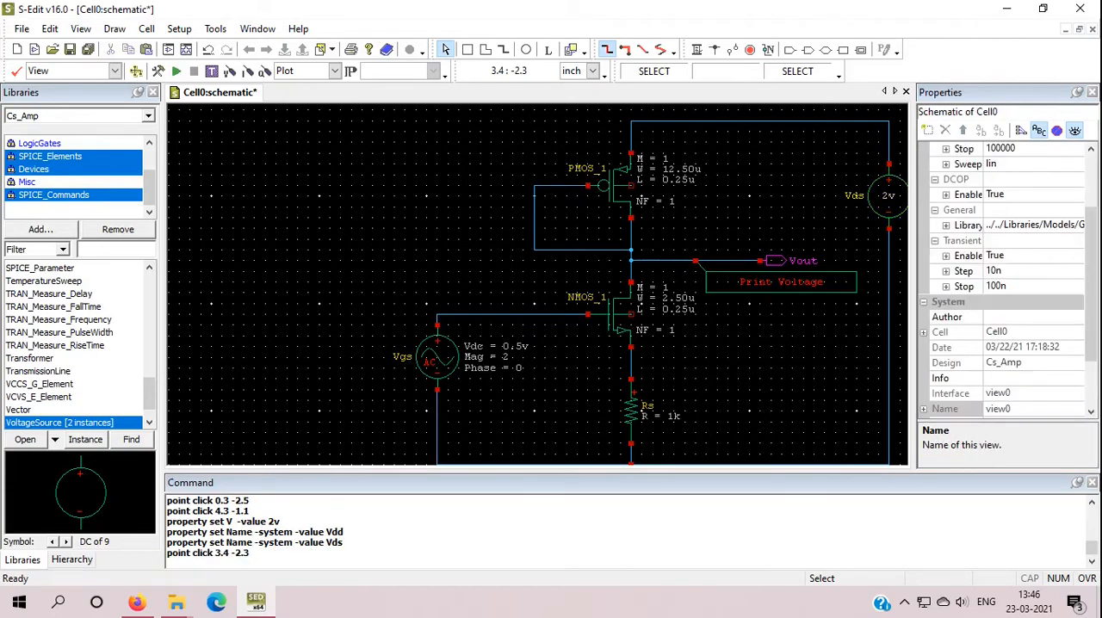
# - Inspect NMOS_1 and Rs, then display the Vgs source's properties
pyautogui.click(603, 180)
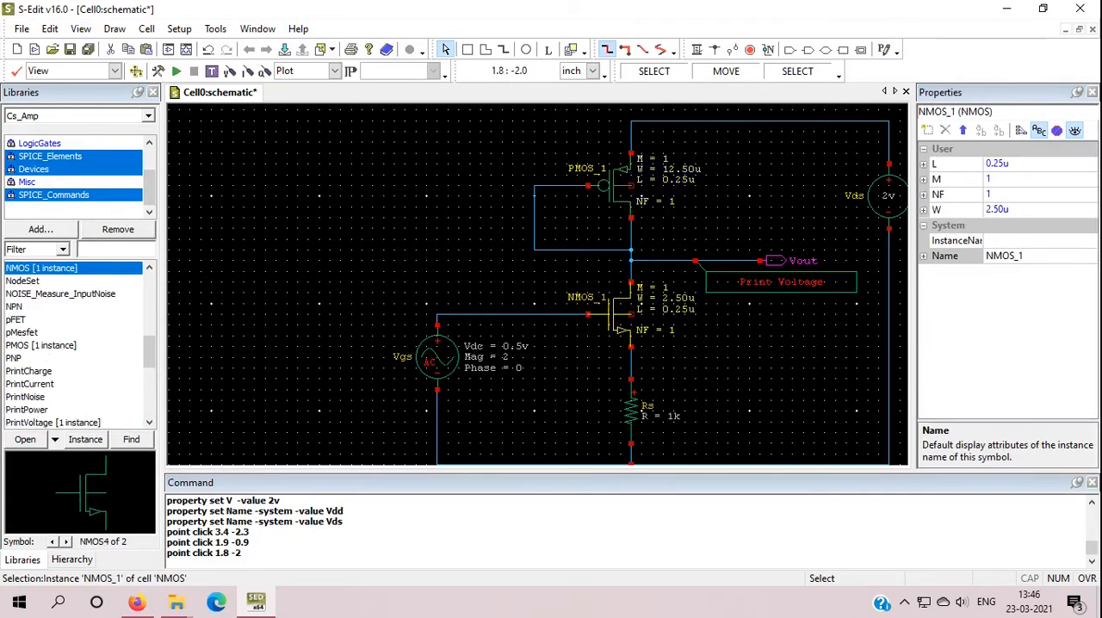
pyautogui.click(632, 414)
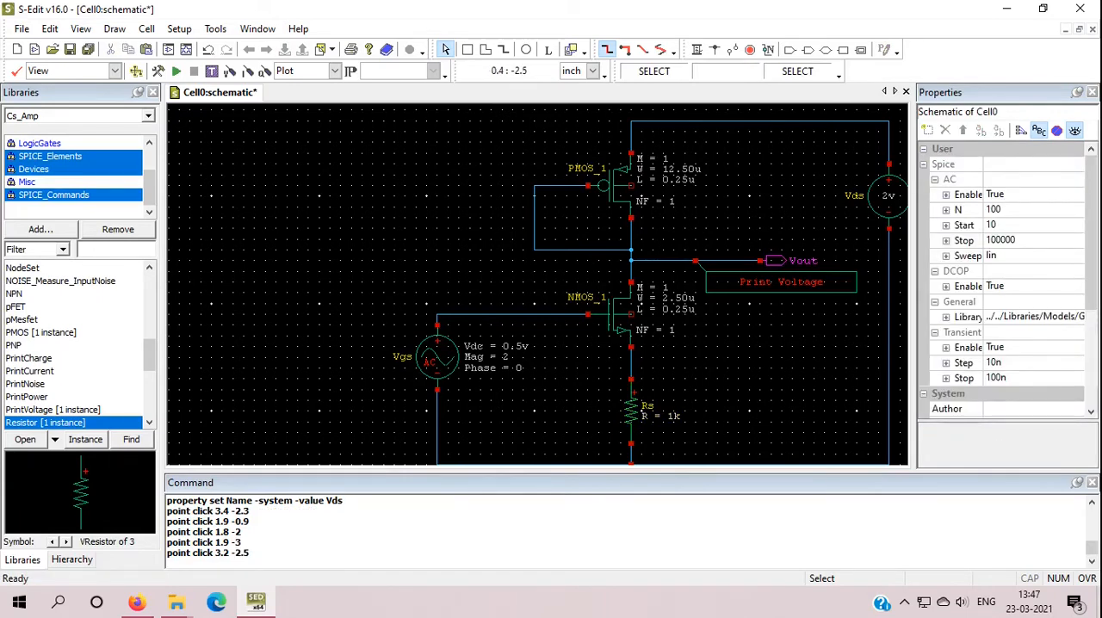
pyautogui.click(437, 357)
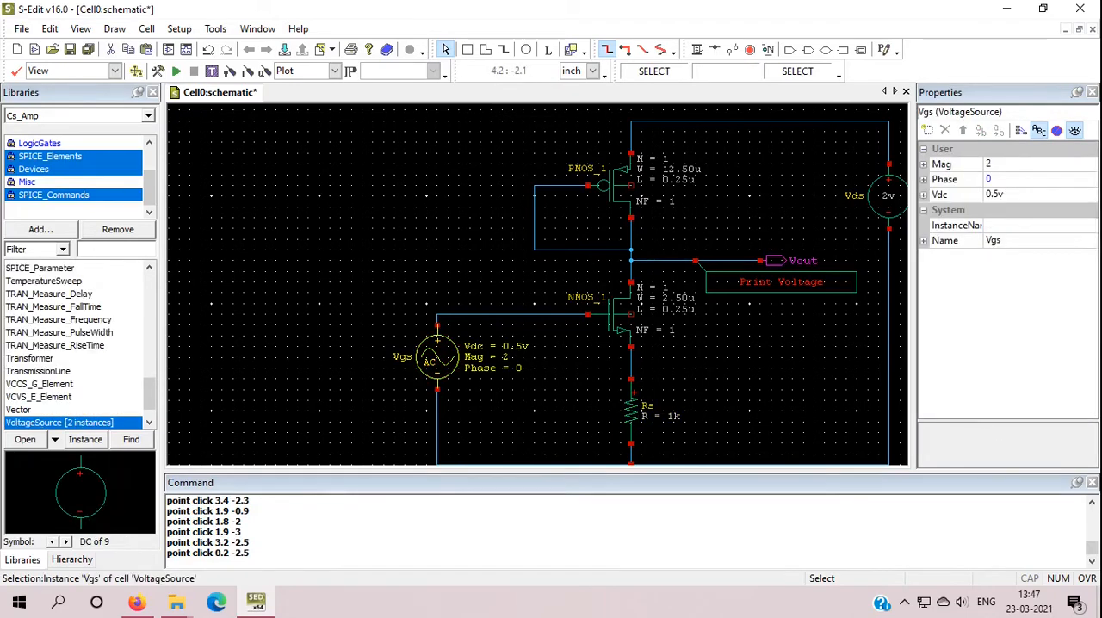
# - Set the Vgs AC magnitude to 1
pyautogui.click(1033, 164)
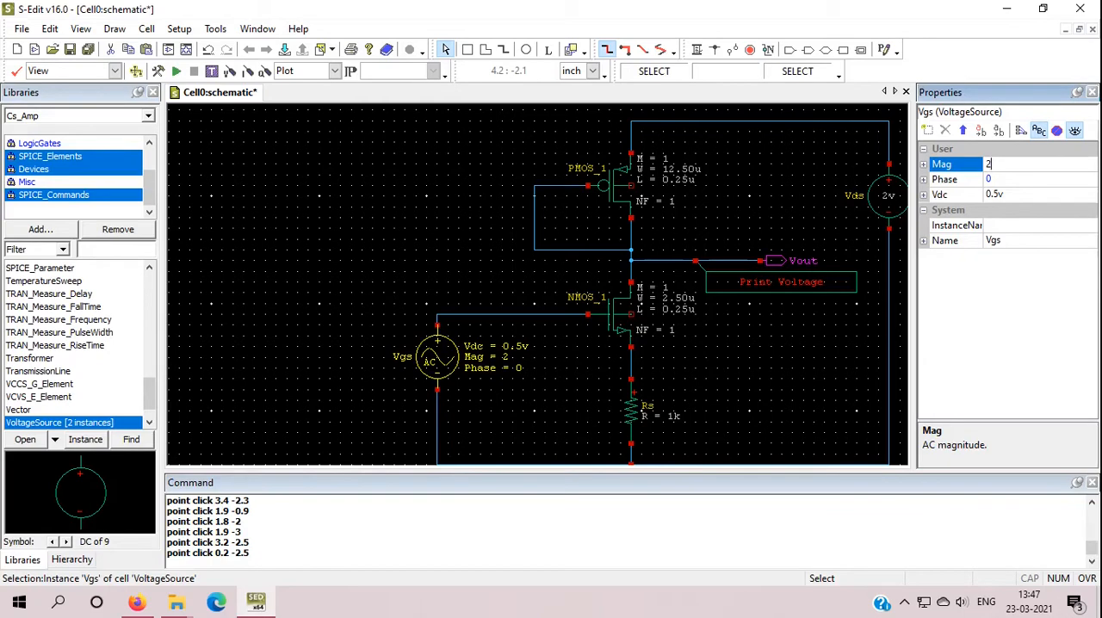
pyautogui.write('1')
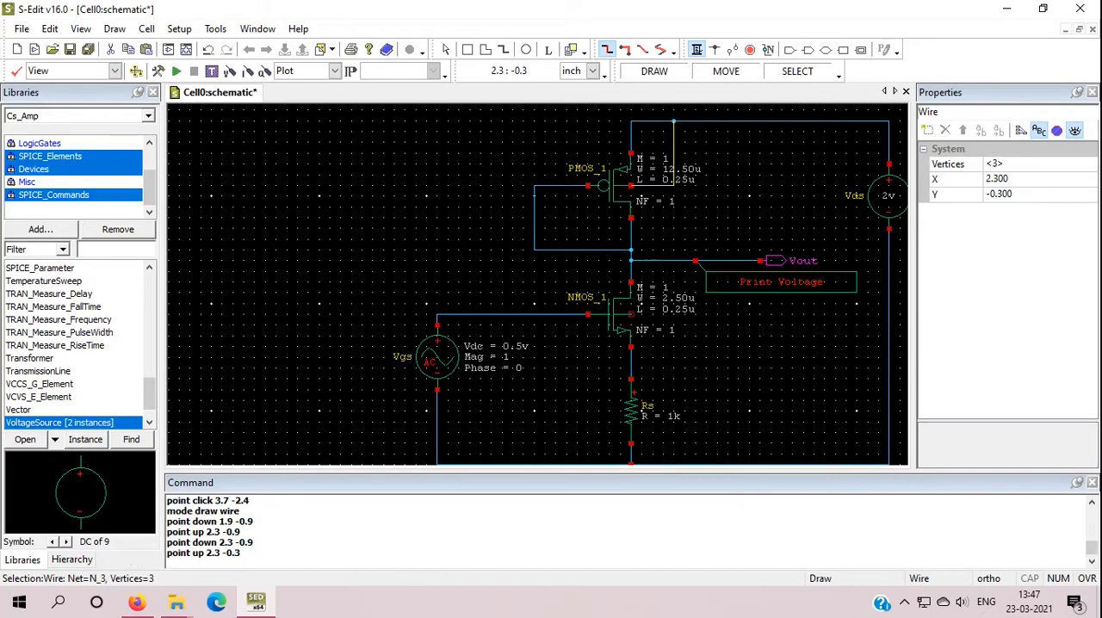
pyautogui.moveTo(431, 387)
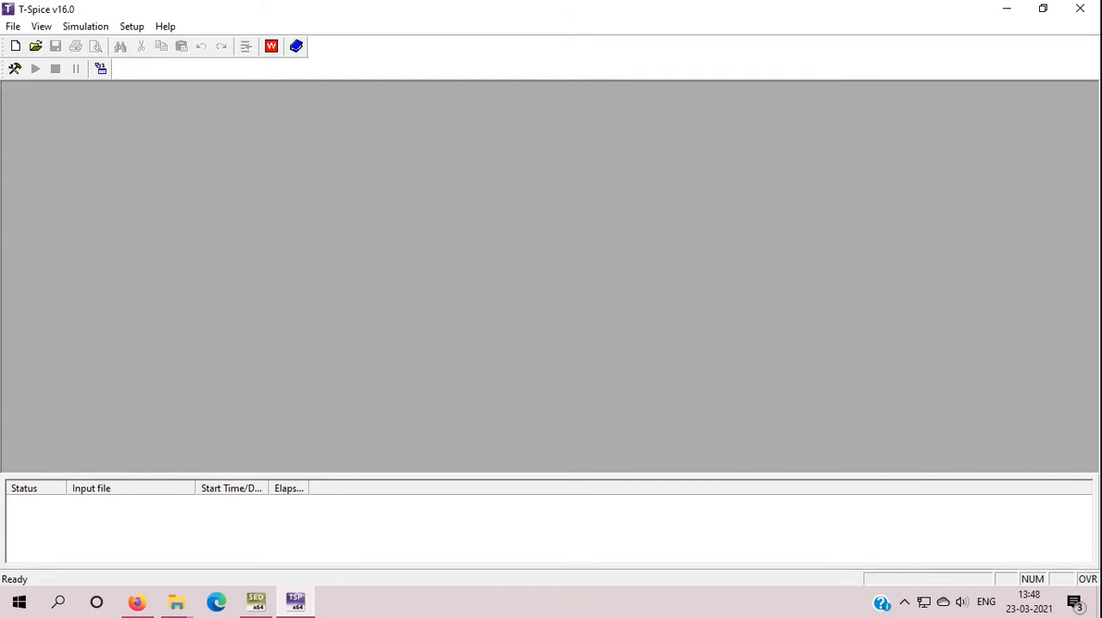
# - Review Vout at about -1.654 dBV and 180°, then return to S-Edit
pyautogui.click(35, 68)
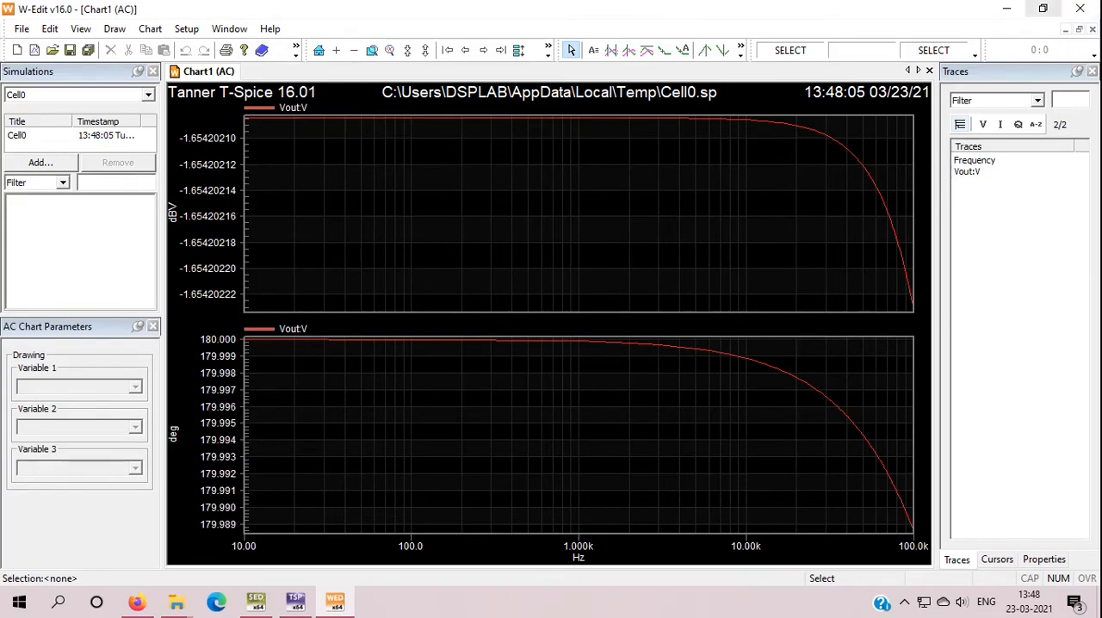
pyautogui.moveTo(1084, 10)
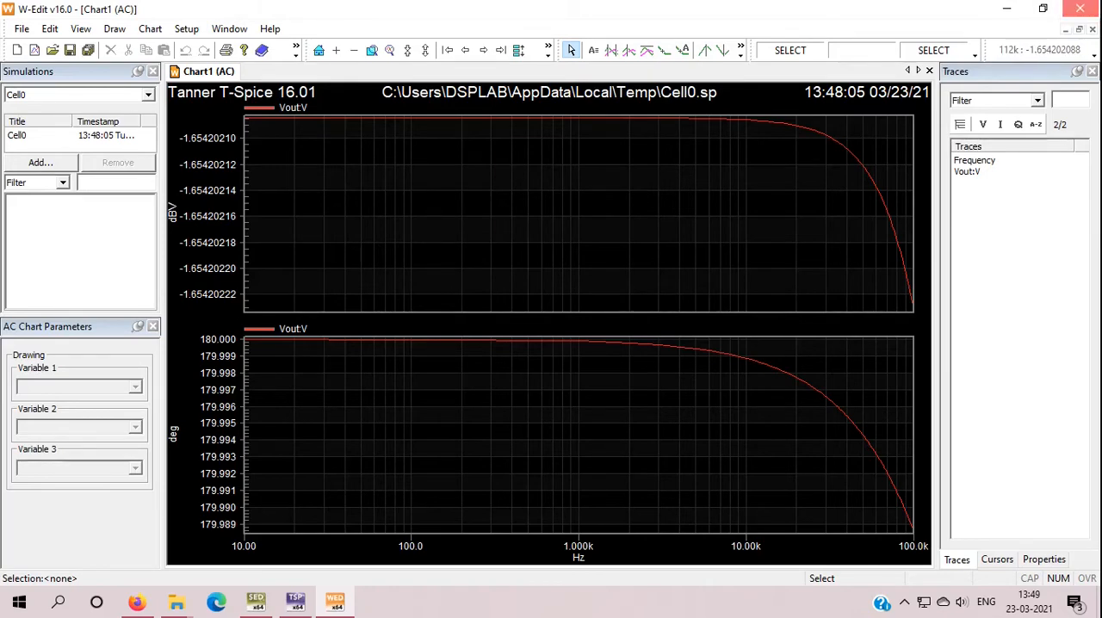
pyautogui.click(1080, 9)
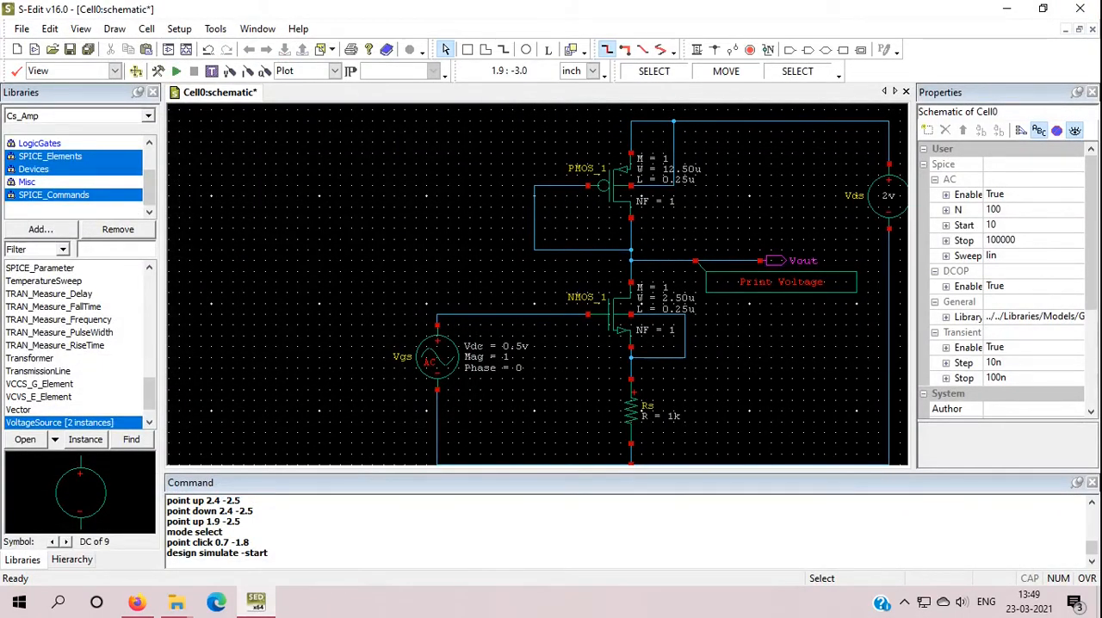
# - Remove Rs and paste a copy of NMOS_1 below it as NMOS_2
pyautogui.click(633, 413)
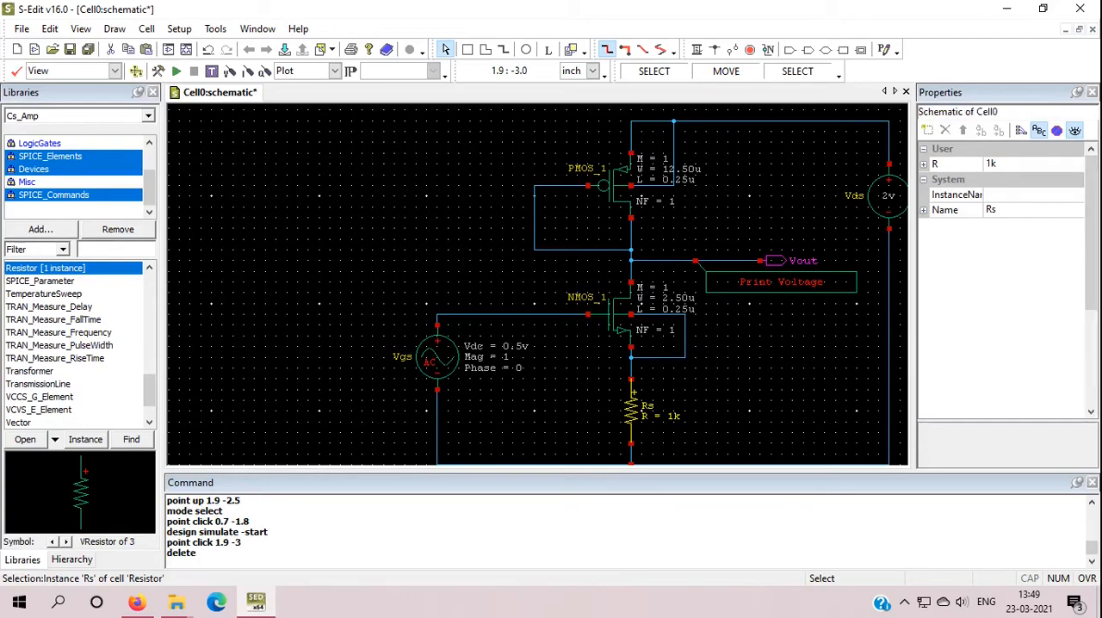
pyautogui.click(631, 327)
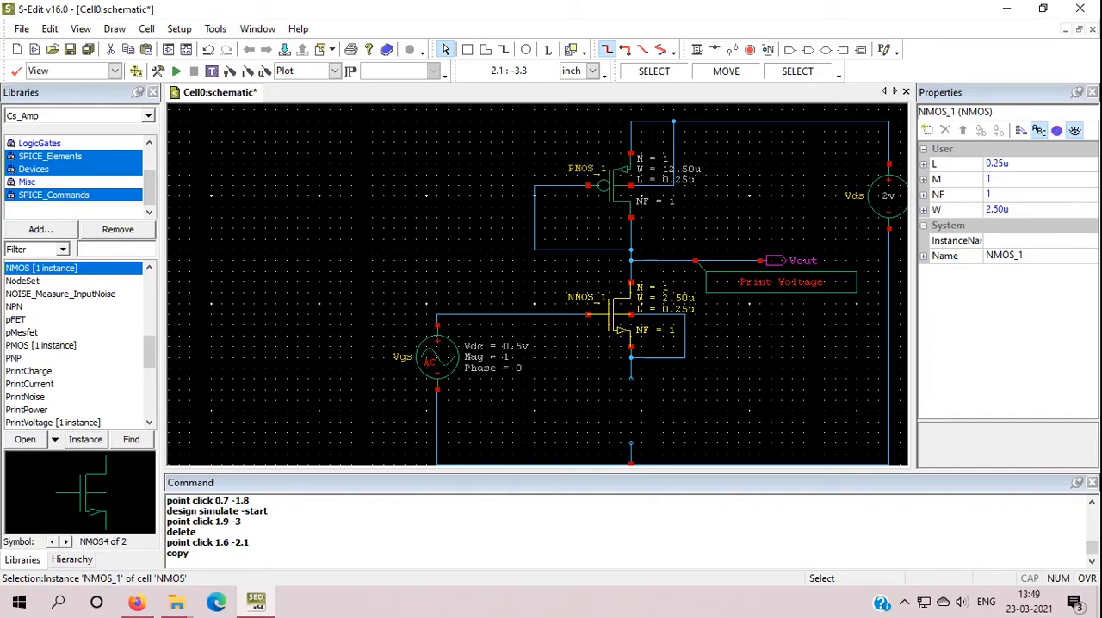
pyautogui.click(642, 375)
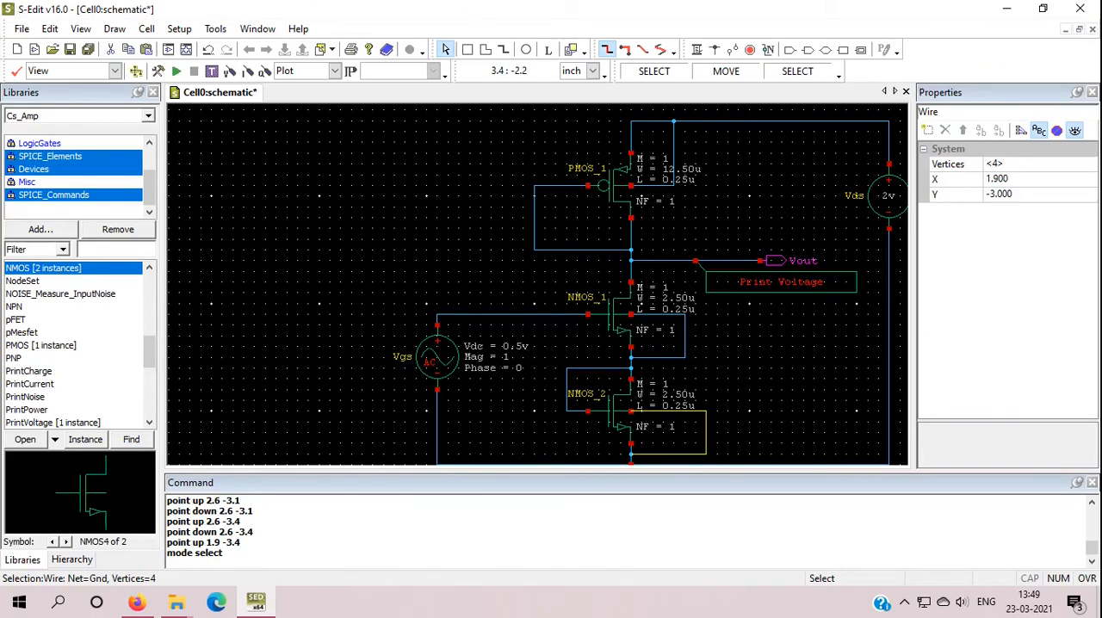
pyautogui.scroll(-3)
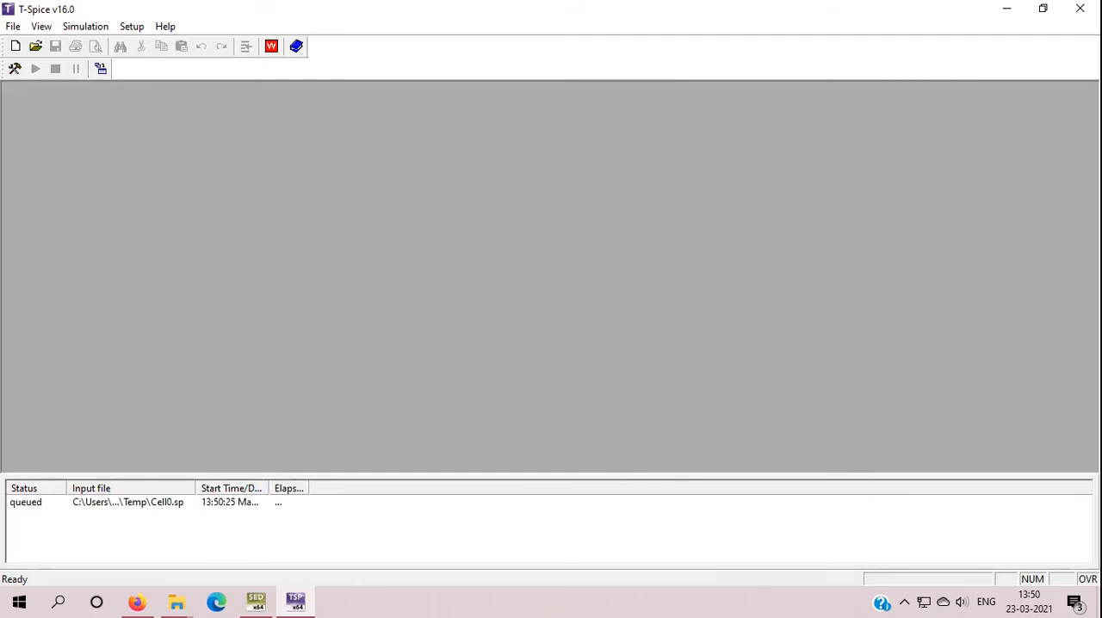
# - View the NMOS-load results: gain around -6.03 dBV, phase falling from 180°
pyautogui.click(36, 68)
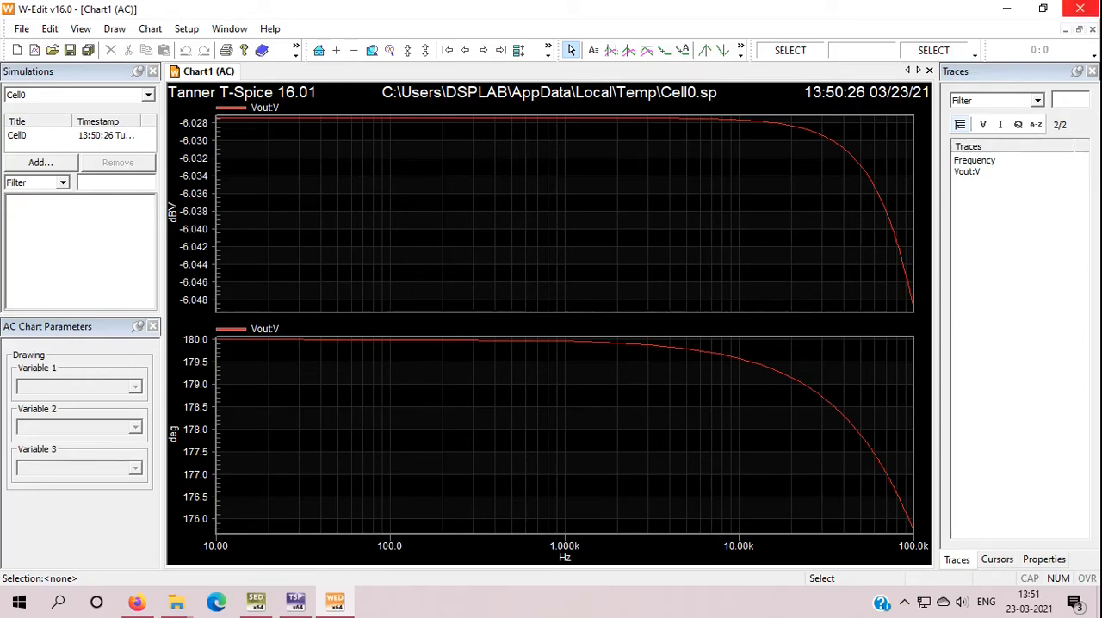
pyautogui.click(1081, 8)
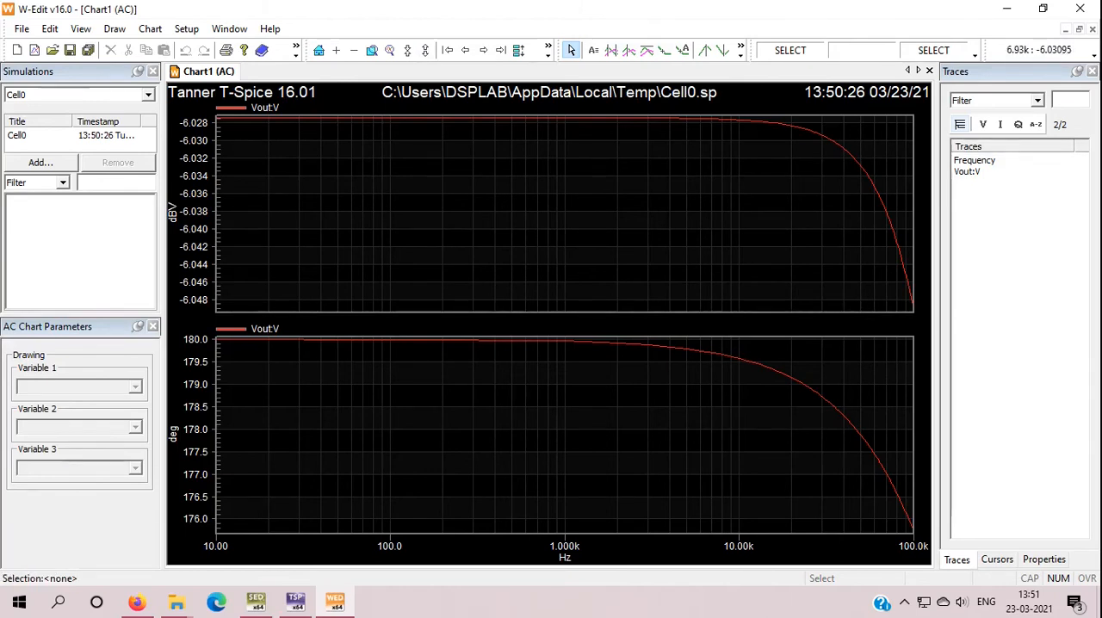
# - Place a text label named 'ABCD' on the AC gain/phase chart
pyautogui.click(593, 50)
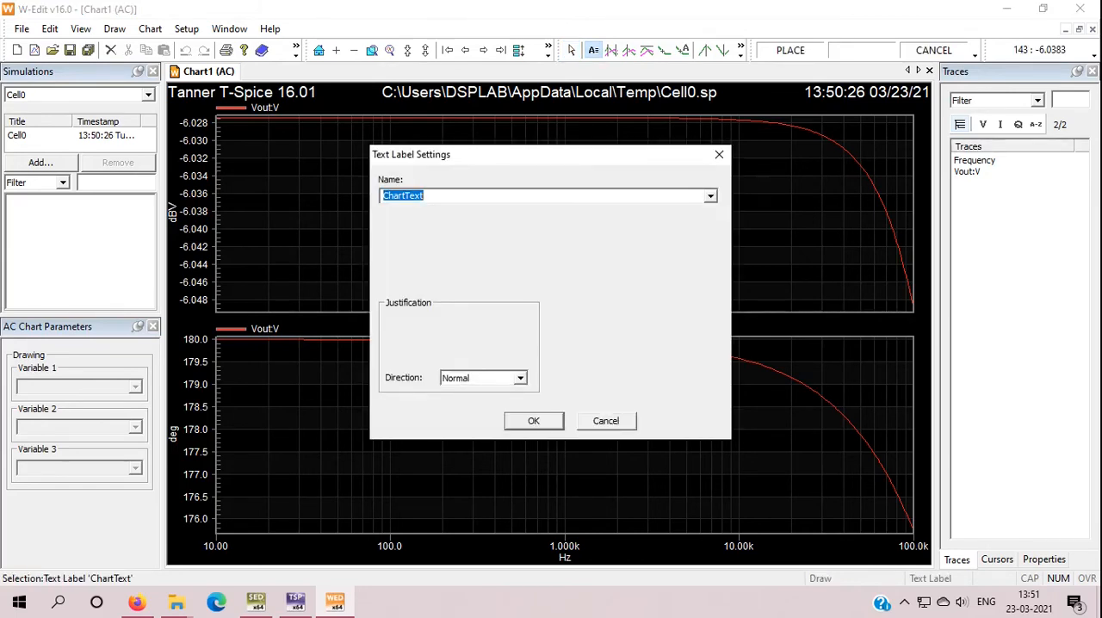
pyautogui.write('ABCD')
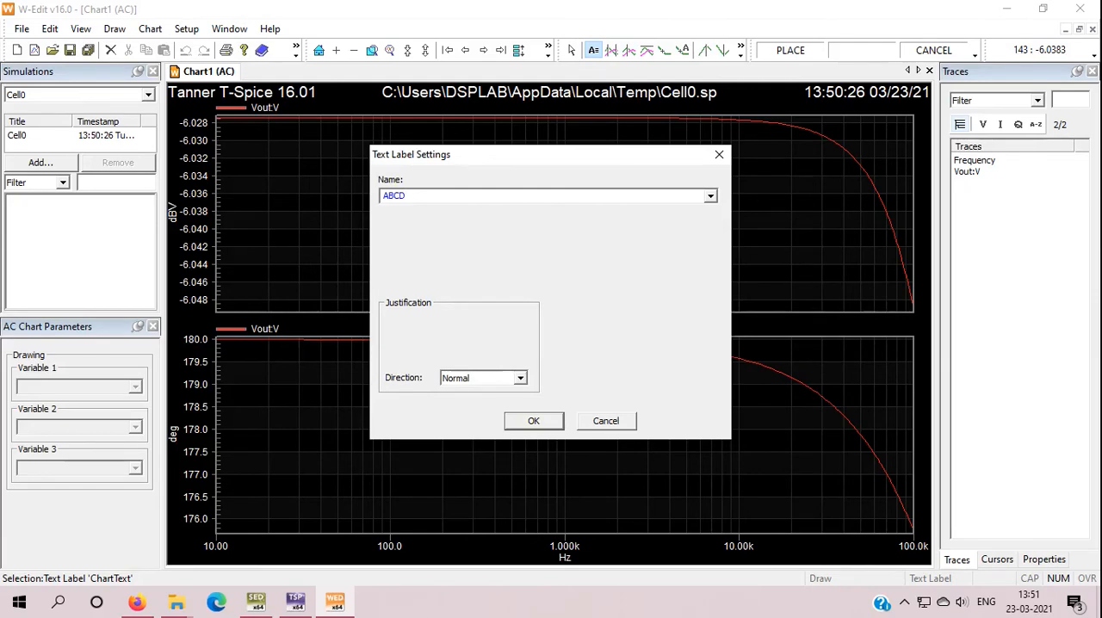
pyautogui.click(534, 421)
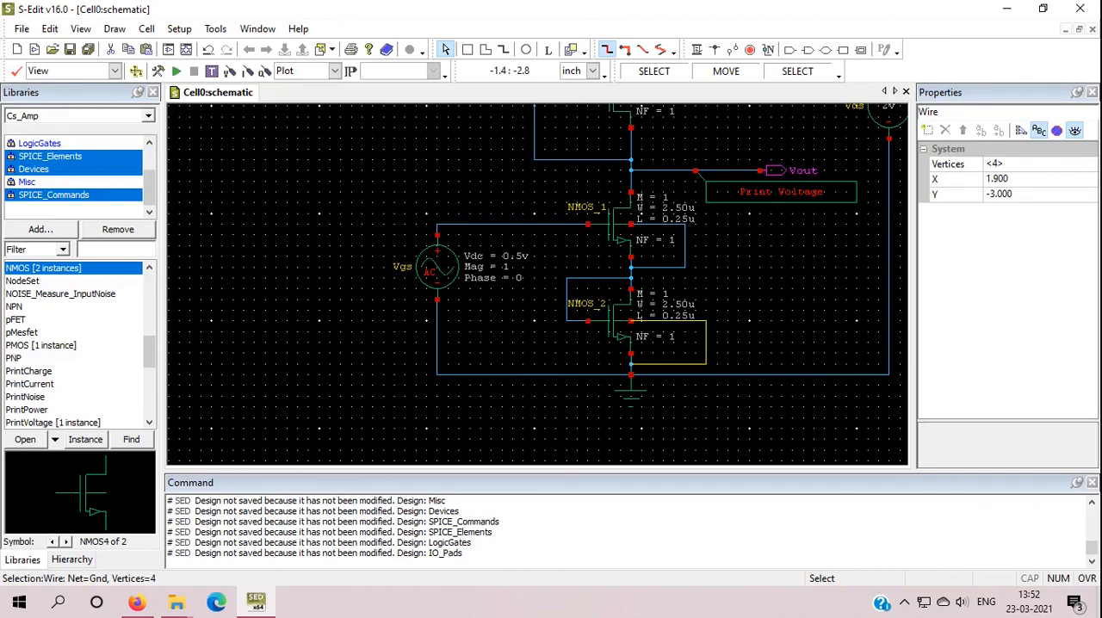
# - Select the SPICE_Commands library in the Libraries panel
pyautogui.click(54, 194)
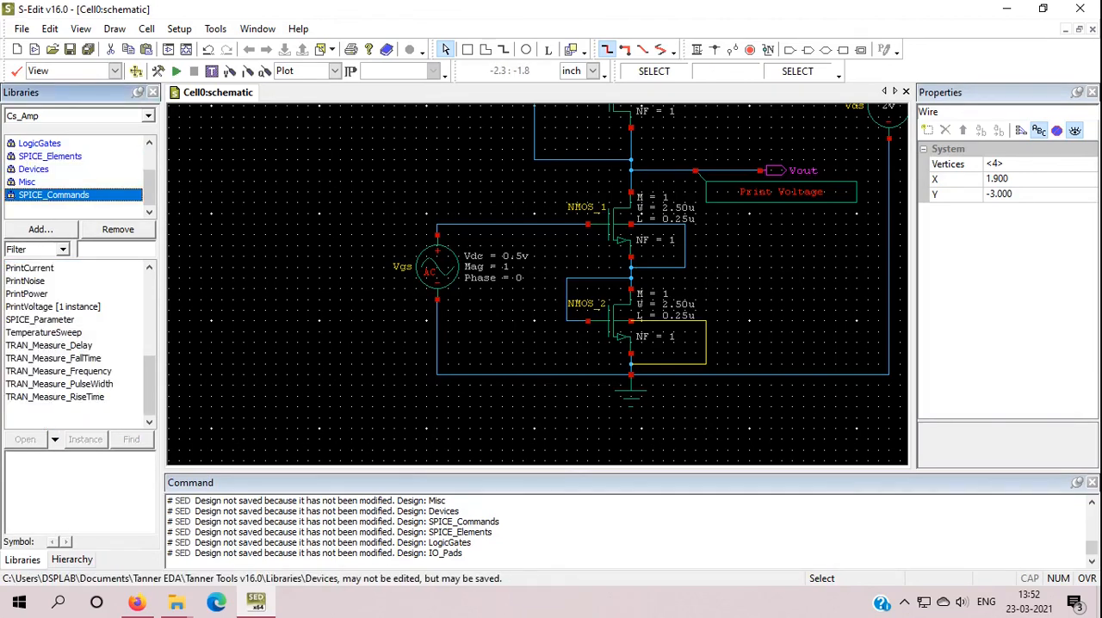